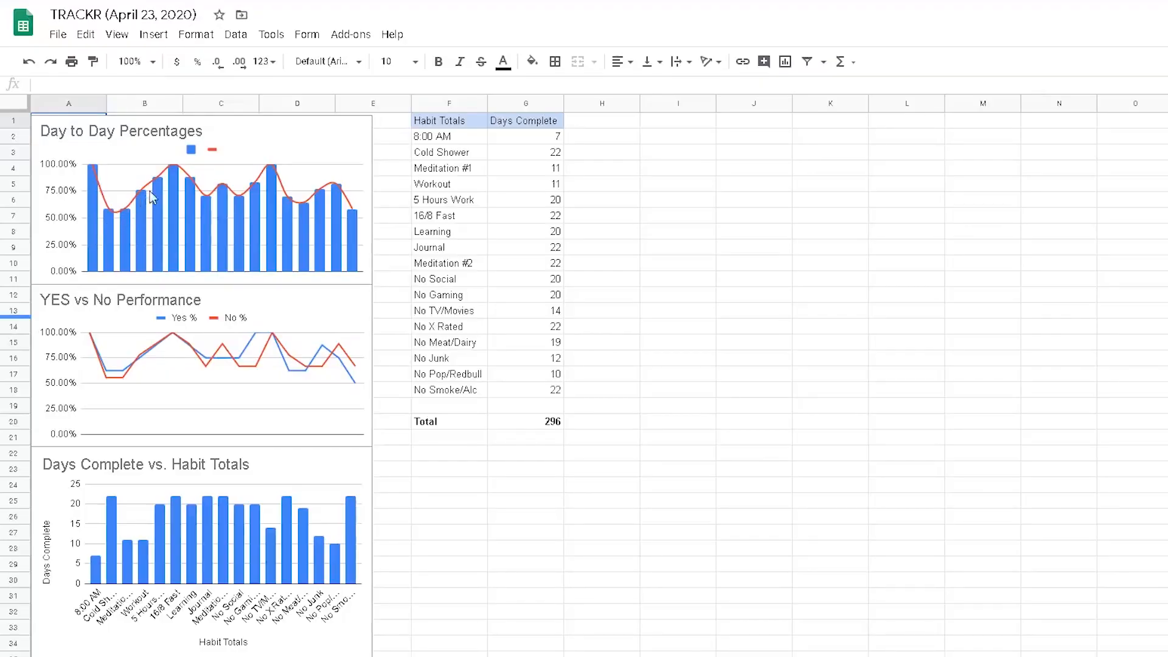
{"action": "mouse_move", "coordinate": [207, 202]}
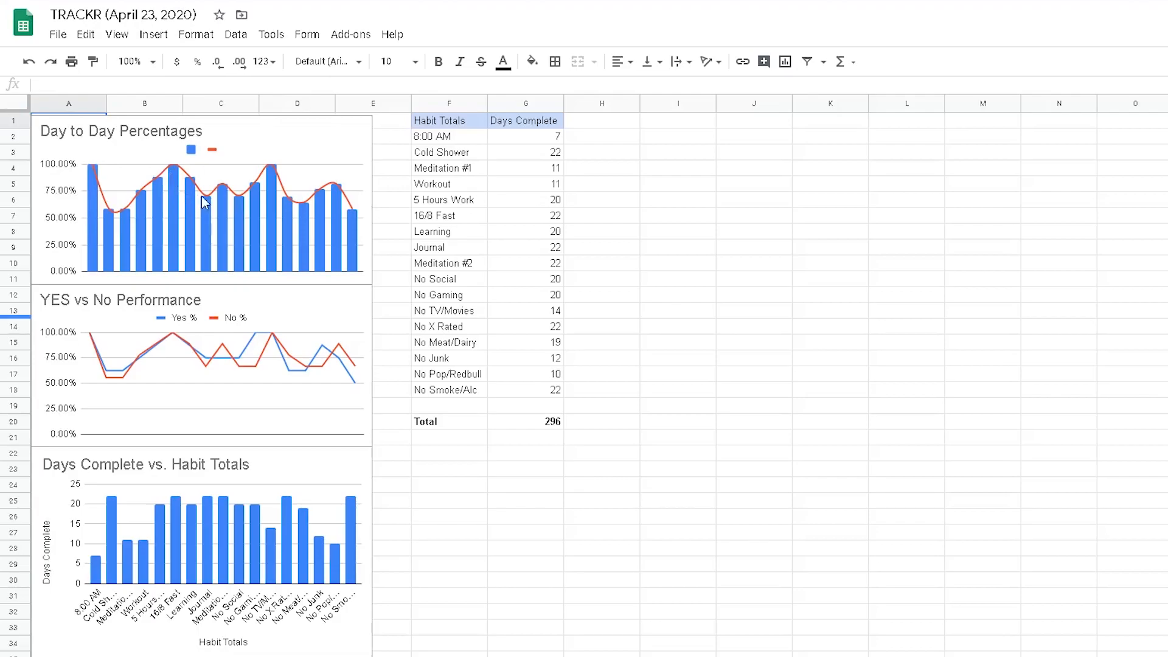
{"action": "mouse_move", "coordinate": [272, 180]}
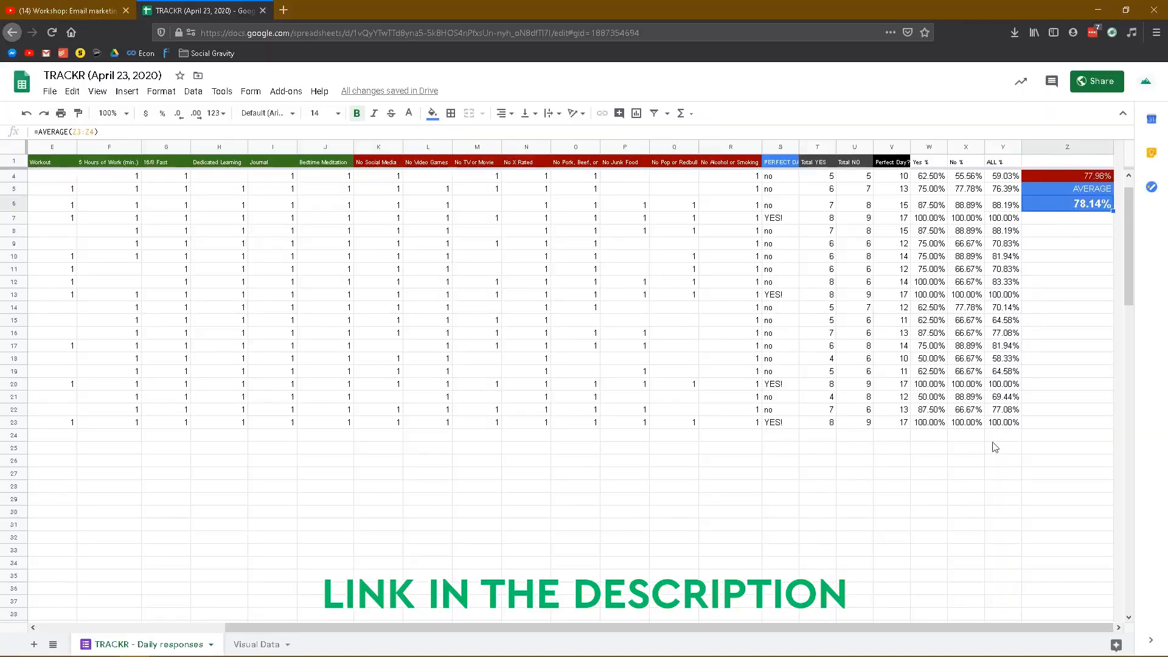
Show the 'TRACKR - Daily responses' sheet scrolled back to column A
{"action": "scroll", "scroll_direction": "left", "scroll_amount": 3}
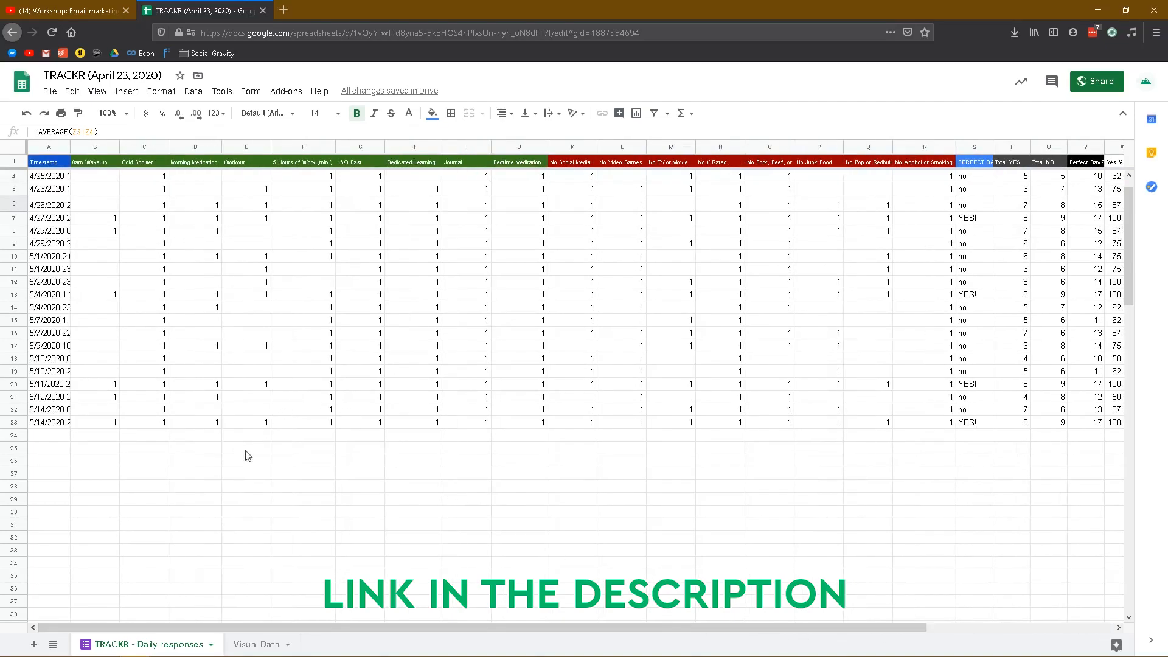
{"action": "left_click", "coordinate": [256, 644]}
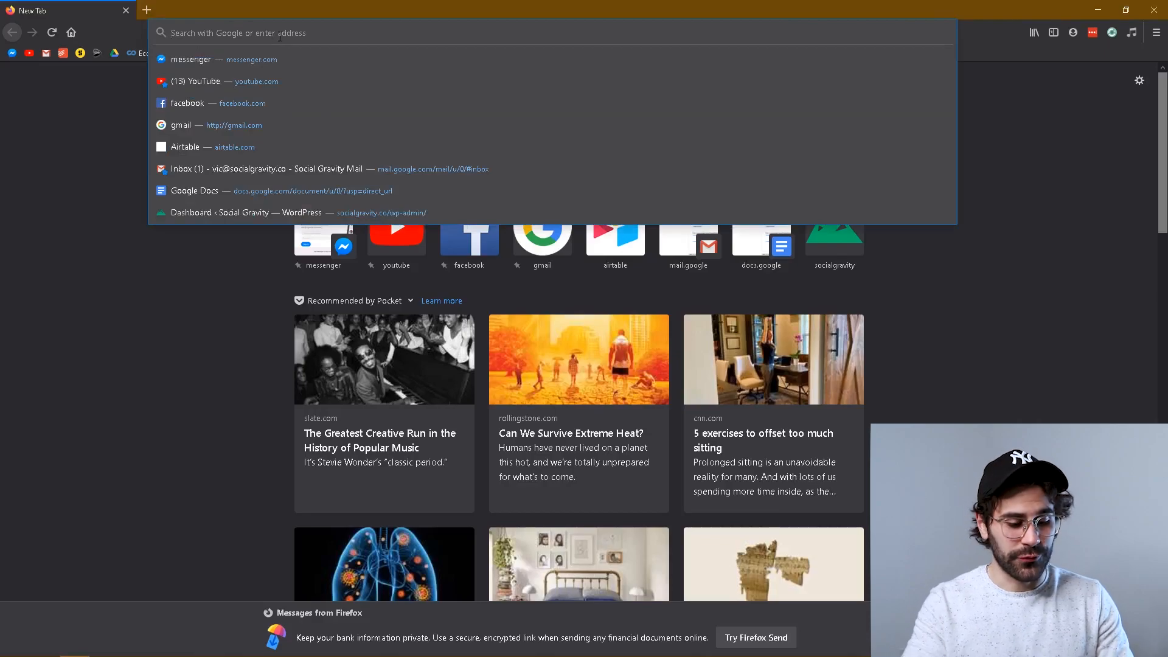
Create a blank Google Form through the forms.new address-bar suggestion
{"action": "type", "text": "forms."}
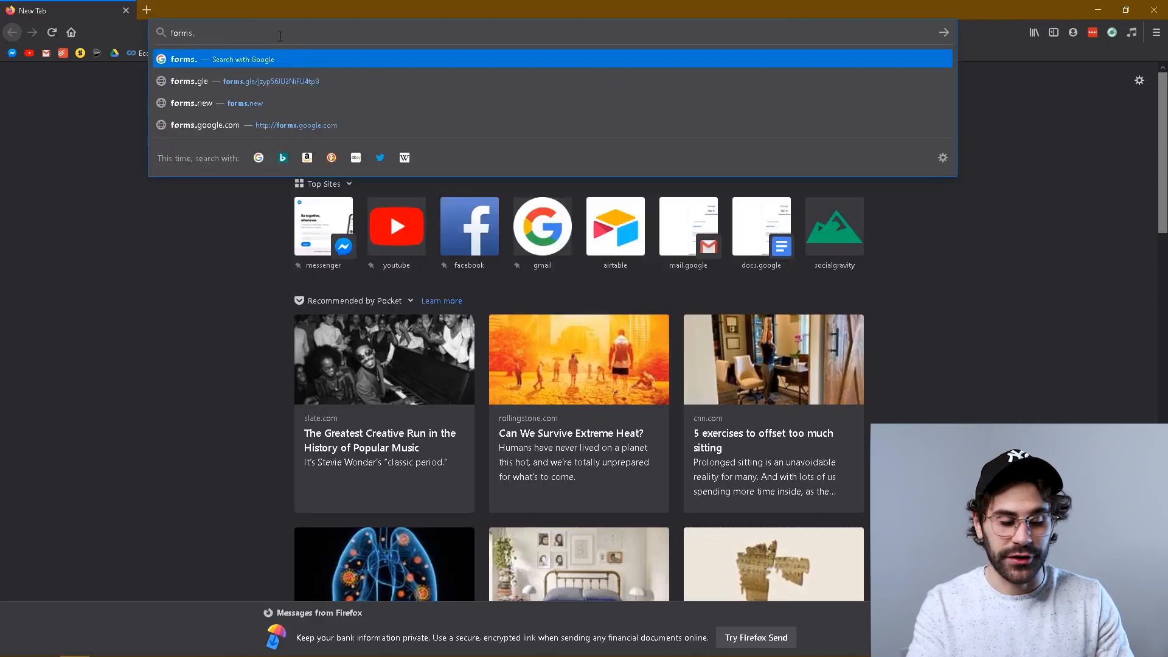
{"action": "left_click", "coordinate": [192, 103]}
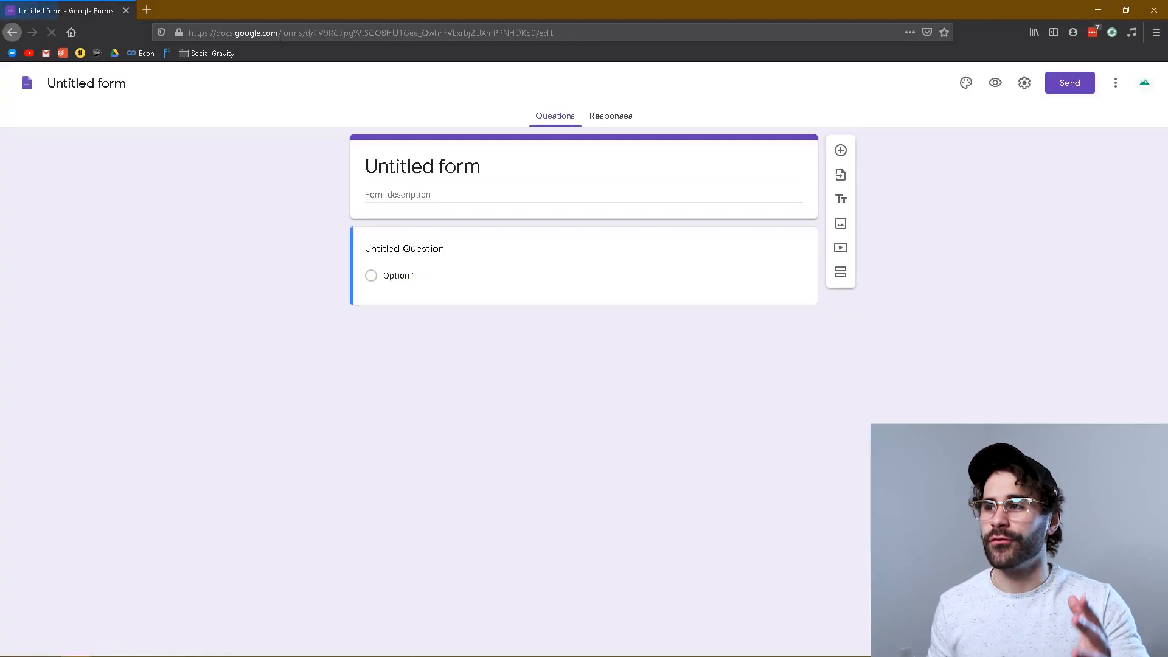
Enter 'Habit Tracker' as the form title and 'Meditation' as the first question
{"action": "left_click", "coordinate": [404, 248]}
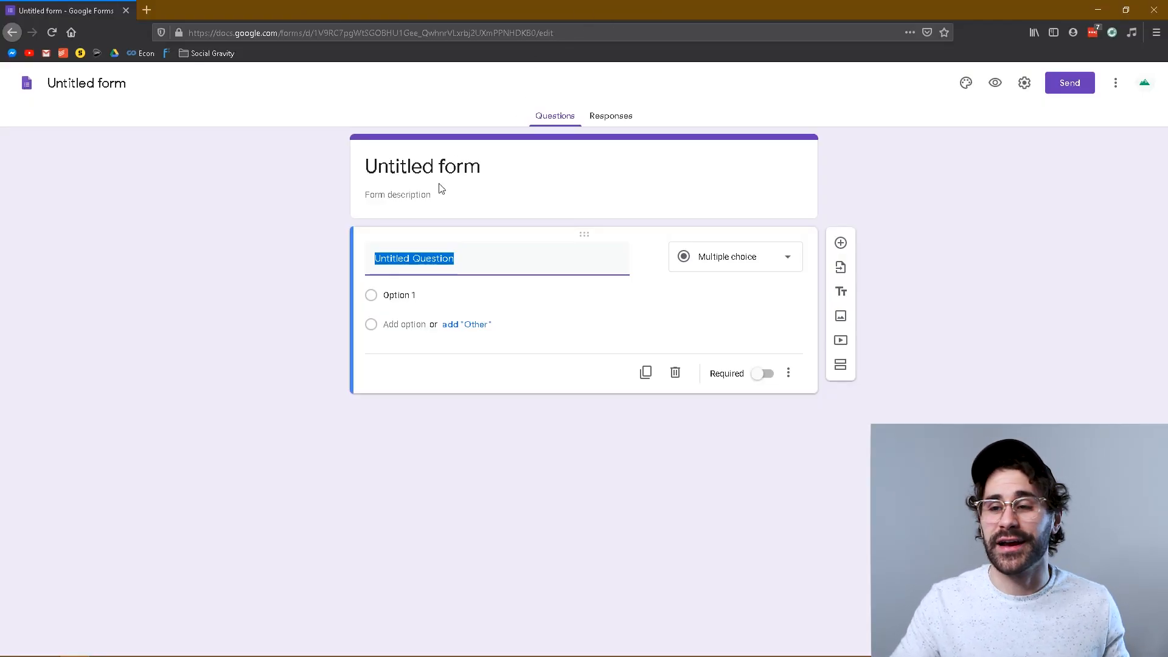
{"action": "type", "text": "Habit Tracker"}
{"action": "type", "text": "Med"}
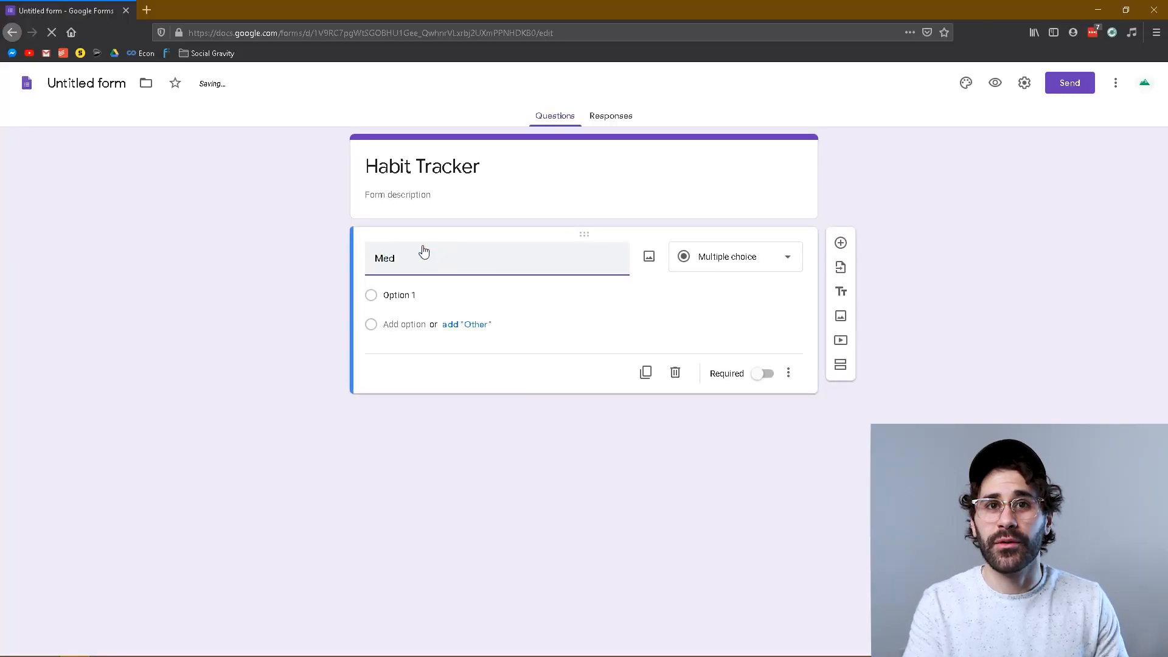
{"action": "type", "text": "ita"}
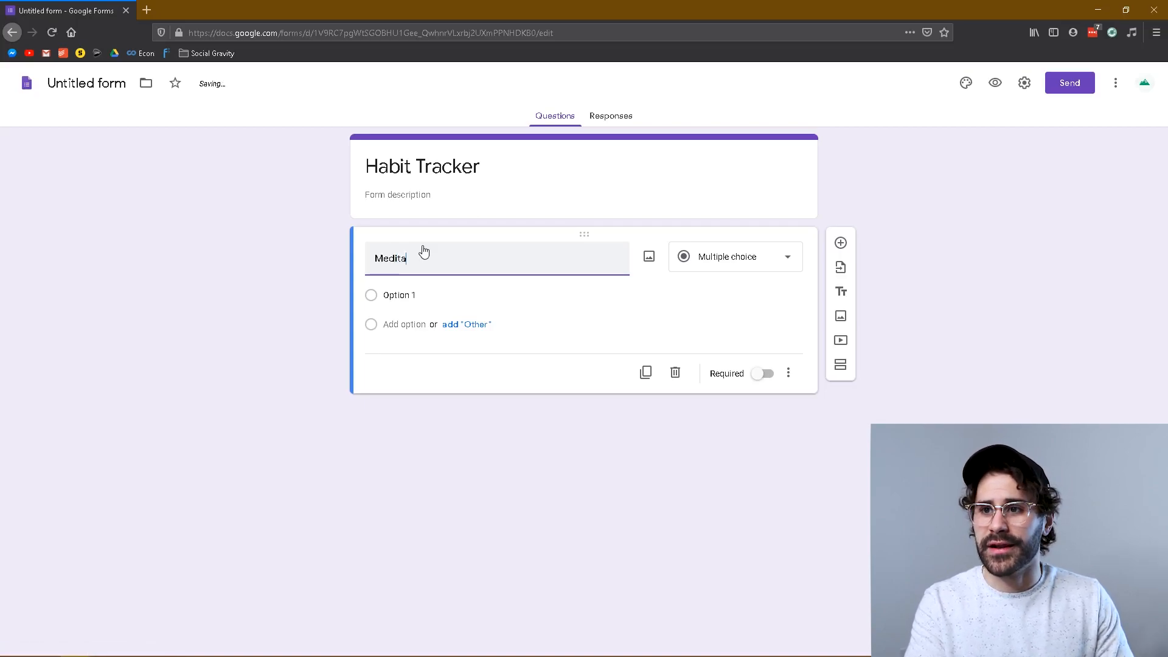
{"action": "type", "text": "tion"}
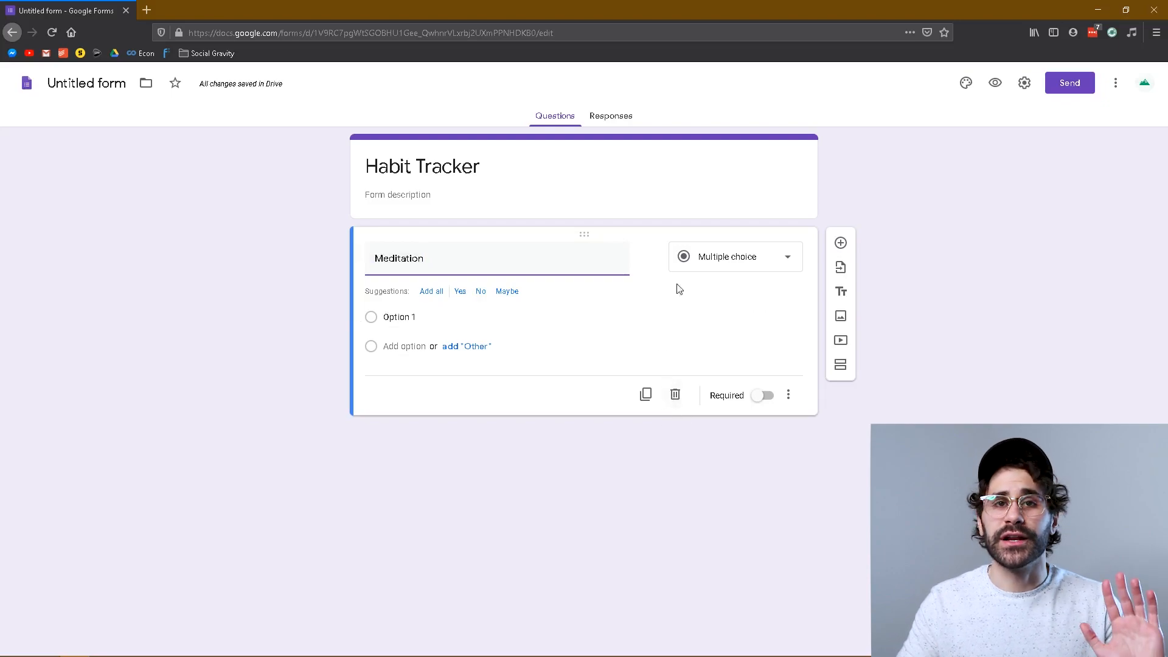
Keep Meditation as Multiple choice and change its first option to '1'
{"action": "left_click", "coordinate": [734, 256]}
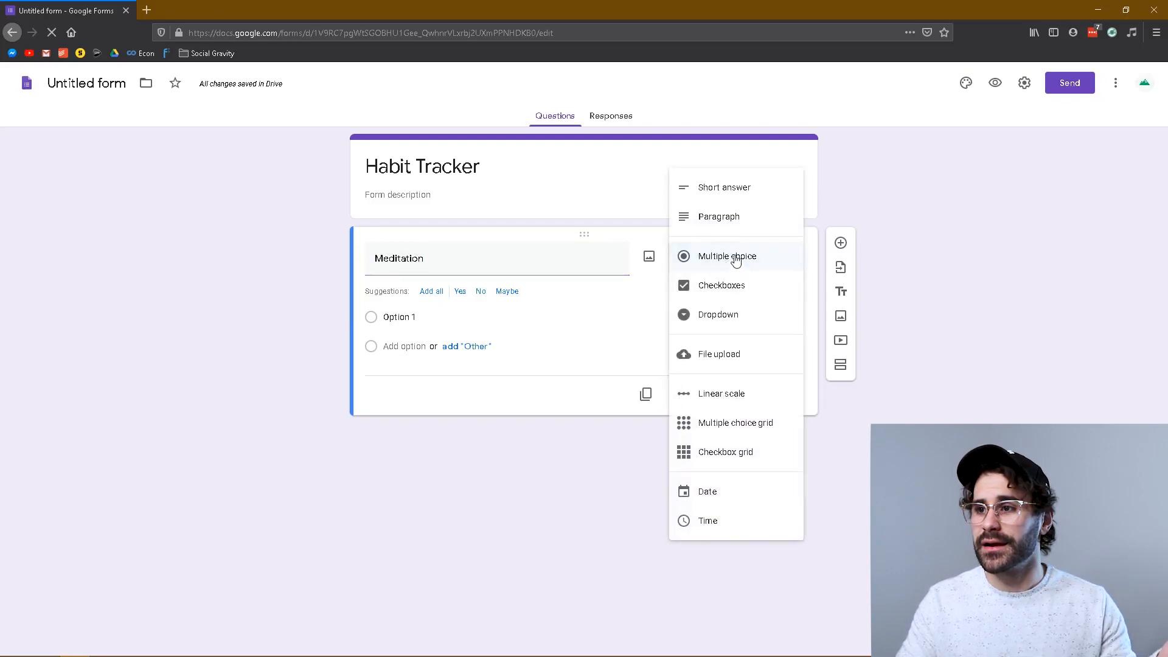
{"action": "left_click", "coordinate": [725, 255]}
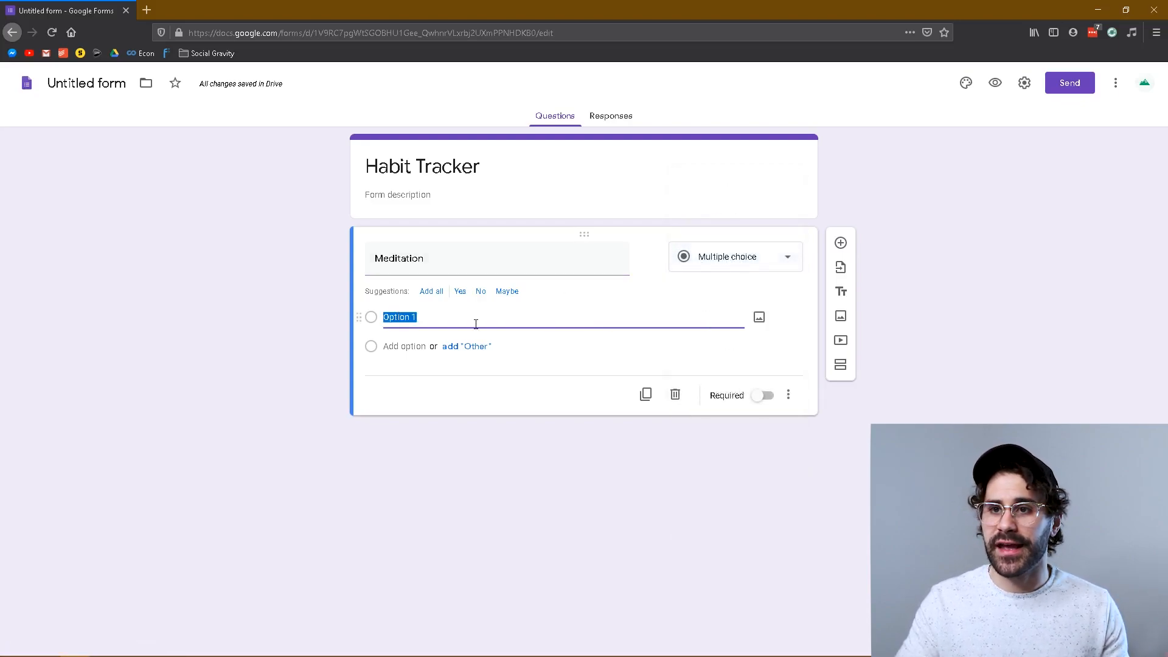
{"action": "left_click", "coordinate": [460, 290]}
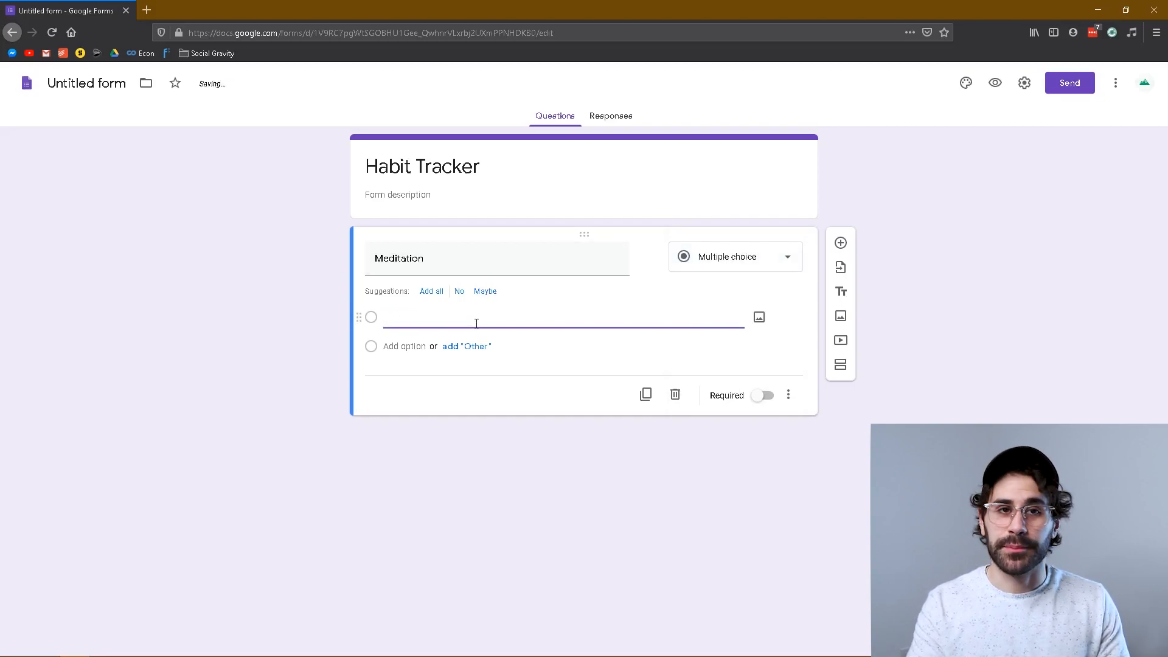
{"action": "type", "text": "1"}
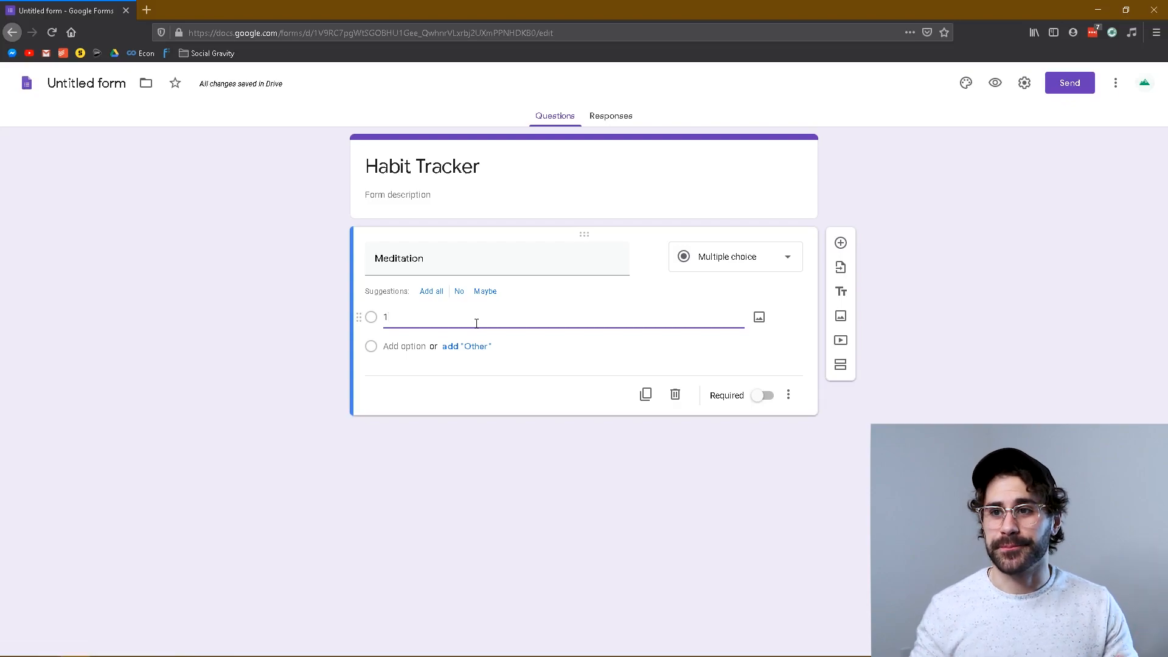
{"action": "mouse_move", "coordinate": [307, 306]}
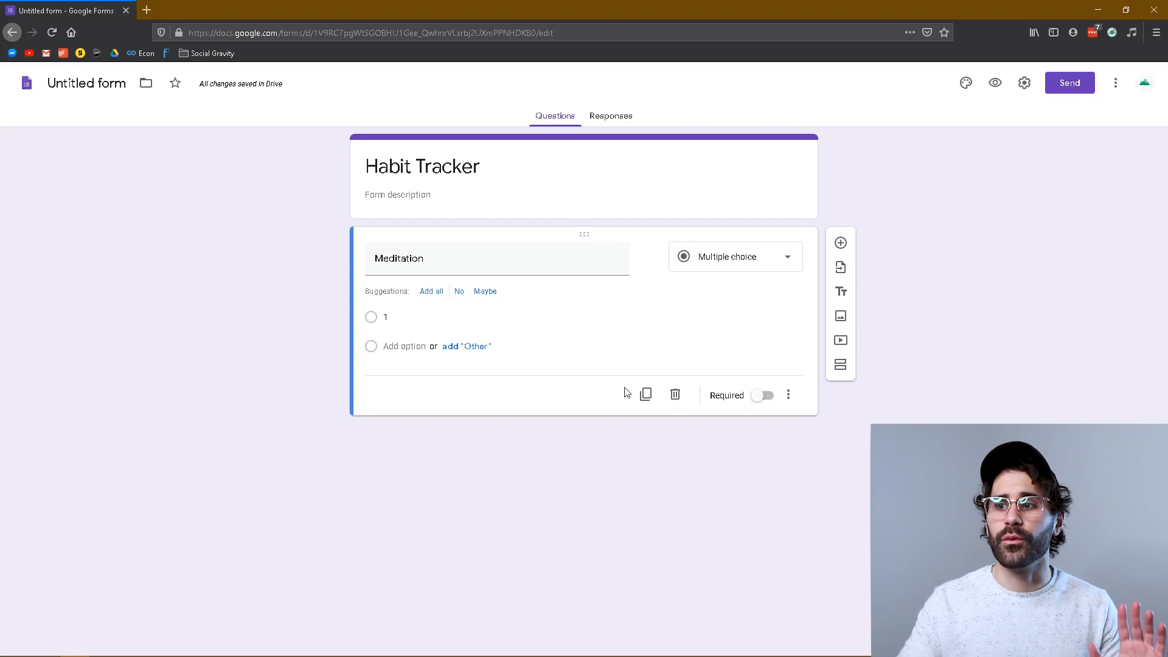
Duplicate Meditation into questions titled Work Out, Wake up early and Journal
{"action": "left_click", "coordinate": [647, 395]}
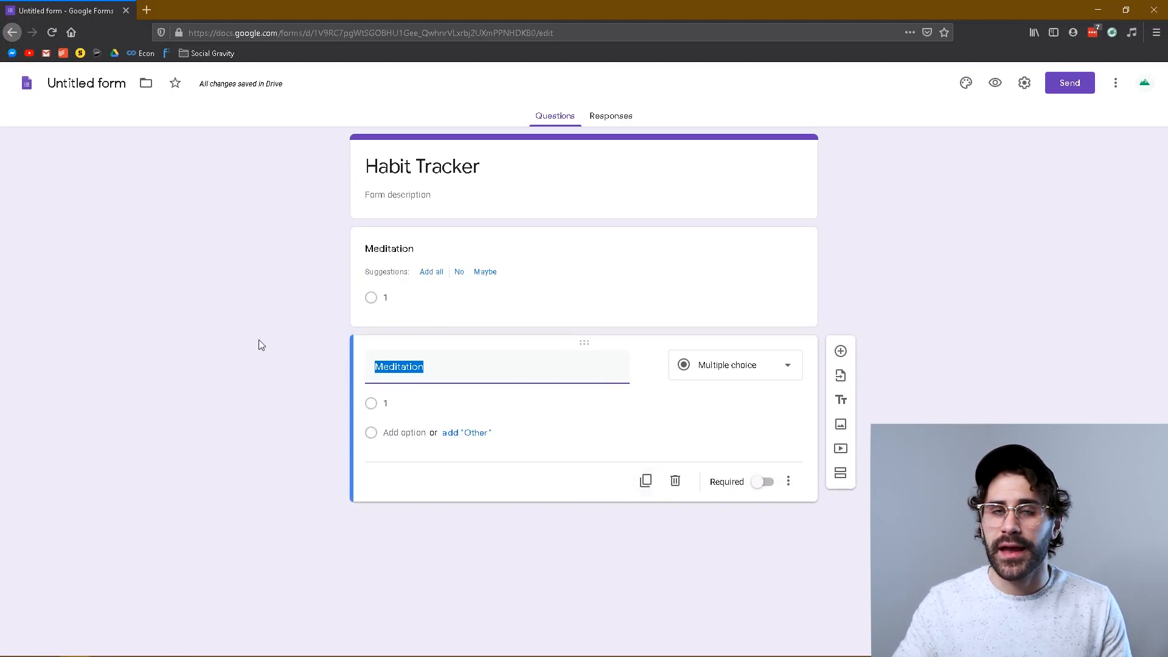
{"action": "type", "text": "Workl"}
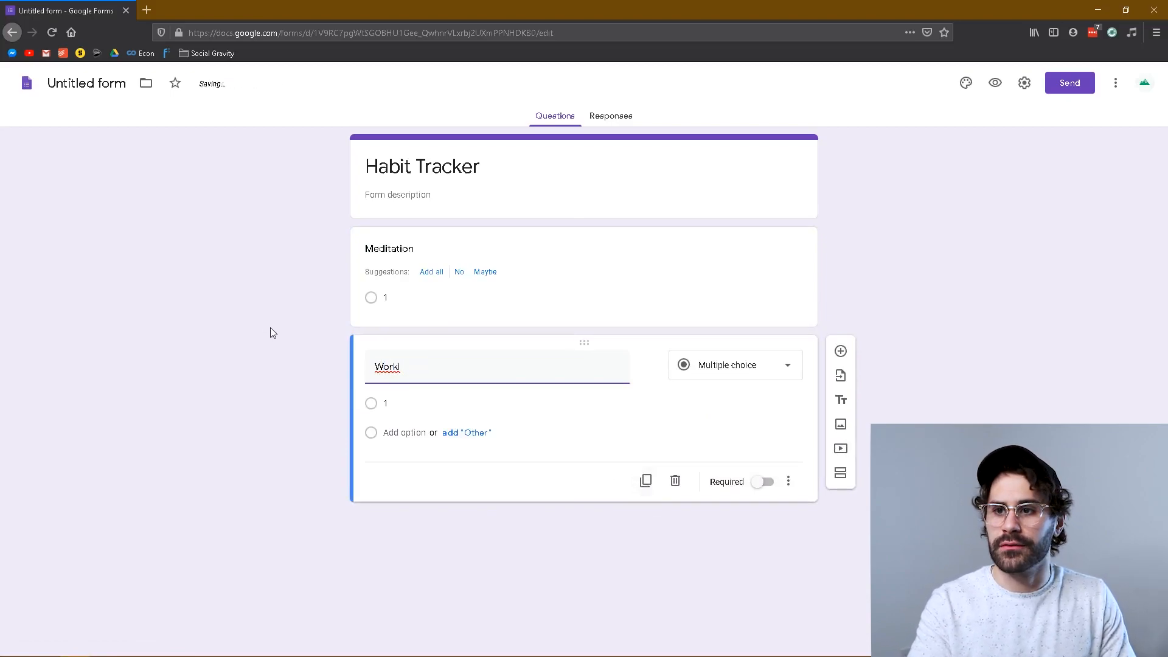
{"action": "type", "text": "Out"}
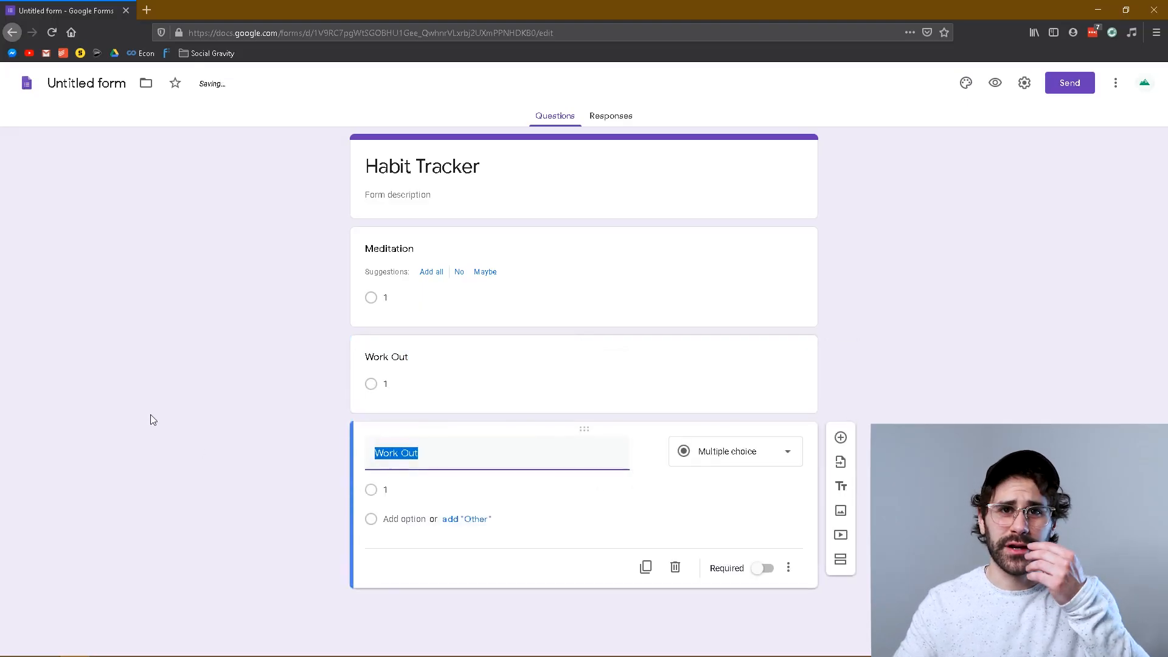
{"action": "type", "text": "Wk"}
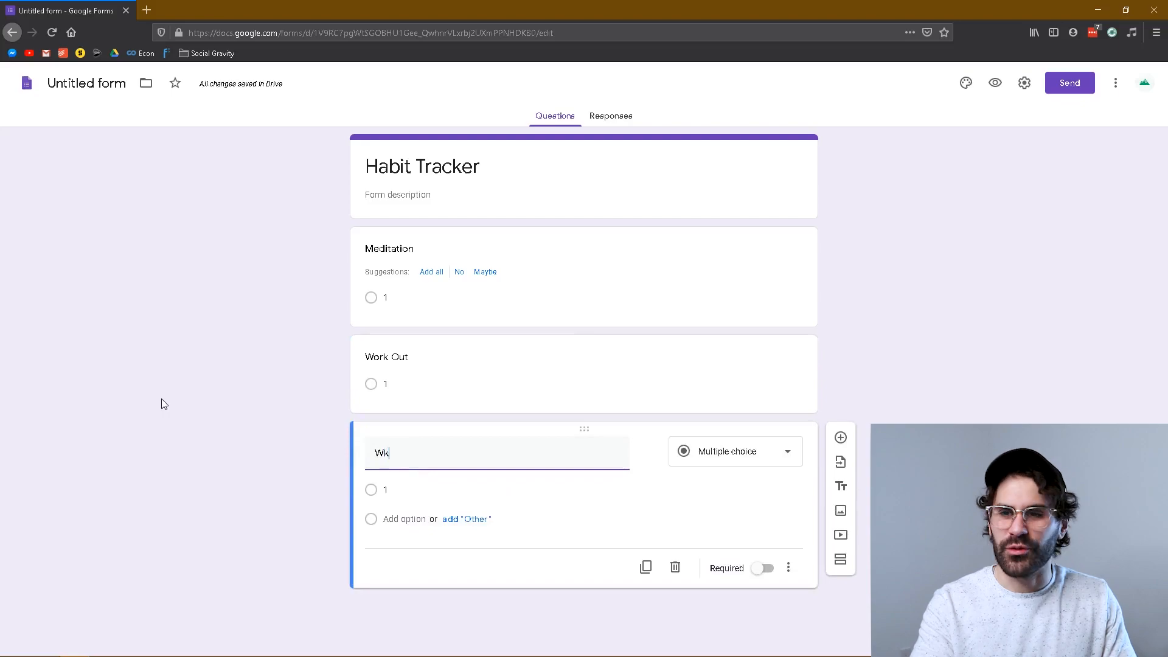
{"action": "type", "text": "Wake up"}
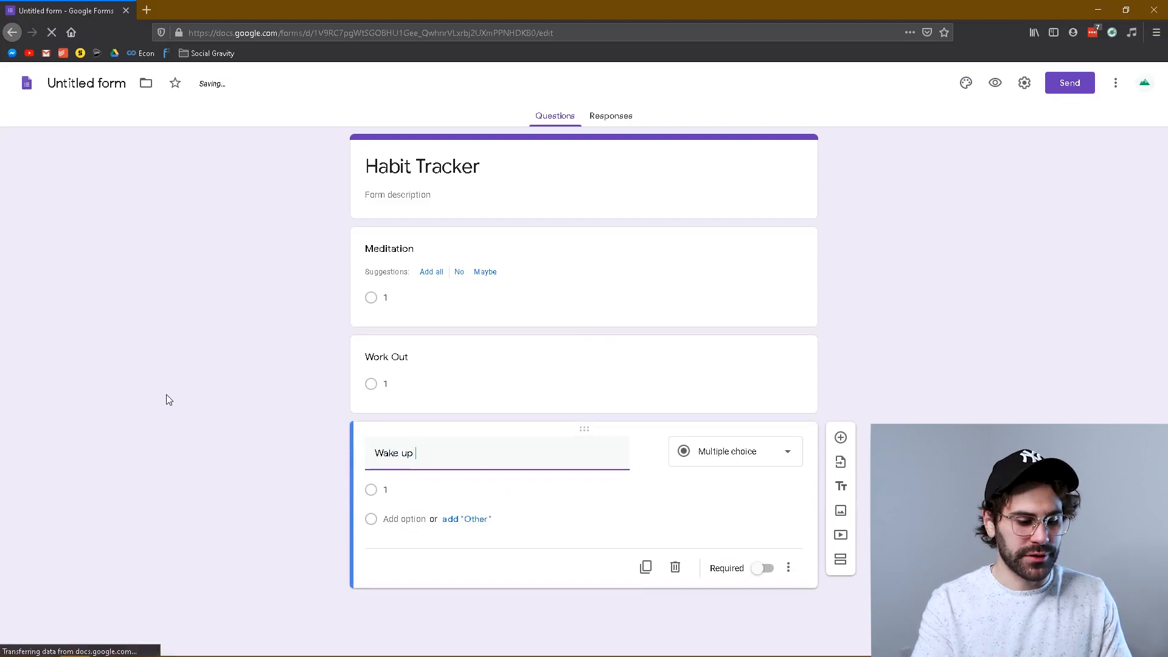
{"action": "type", "text": "early"}
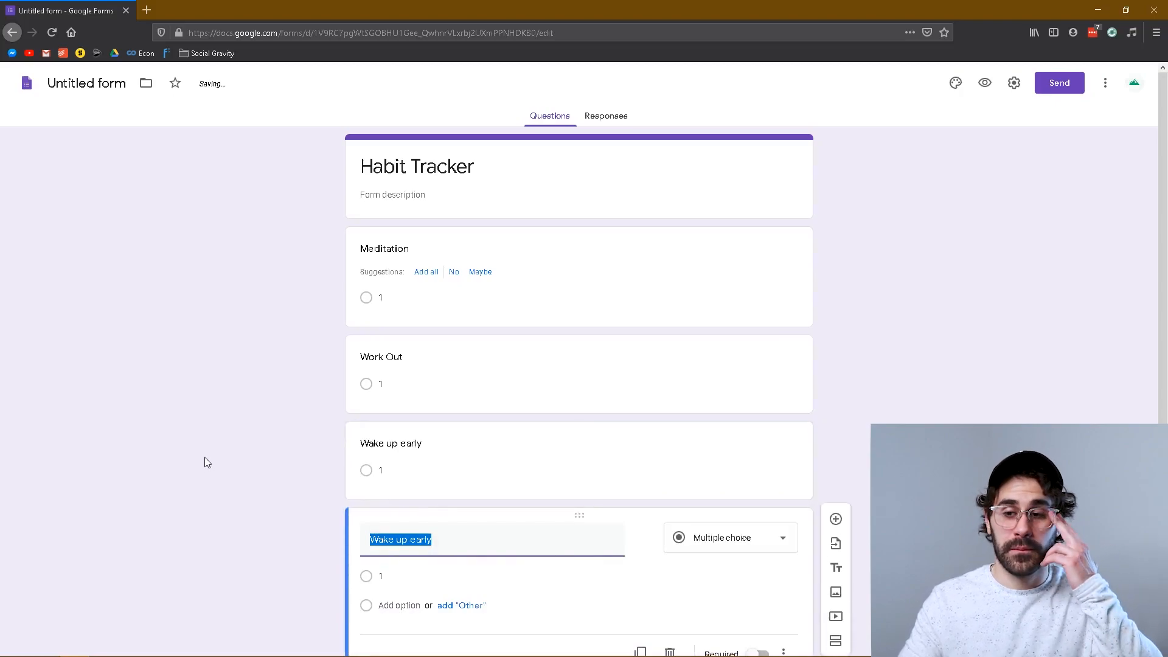
{"action": "type", "text": "Journal"}
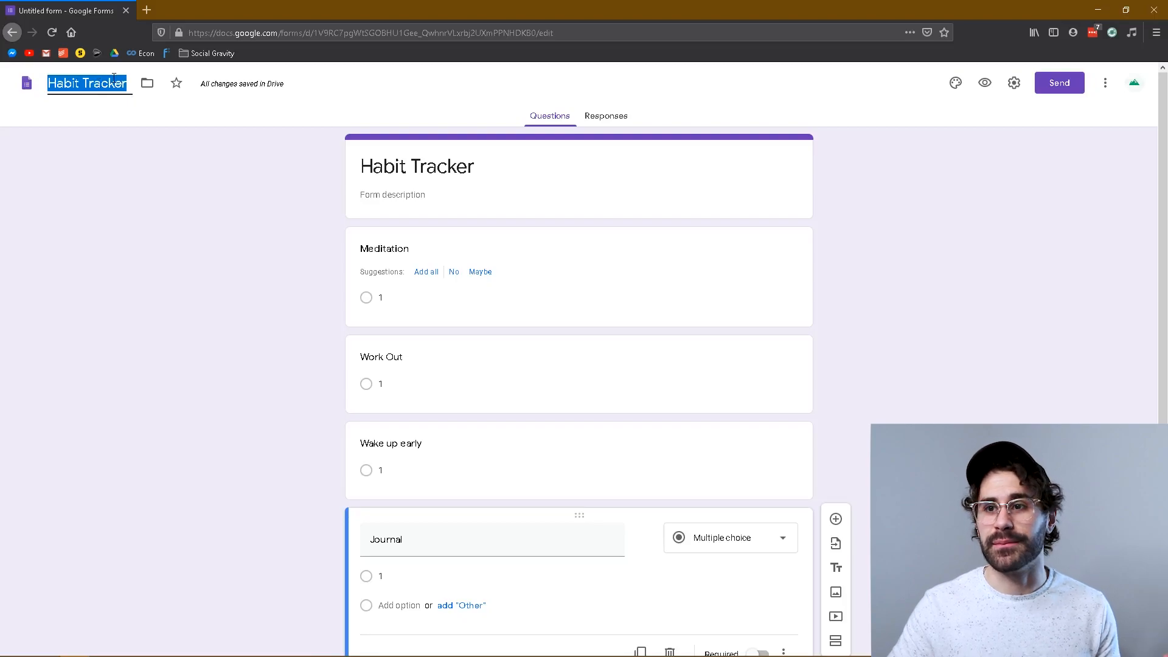
Confirm the file name and create a new Habit Tracker (Responses) spreadsheet from Responses
{"action": "left_click", "coordinate": [246, 216]}
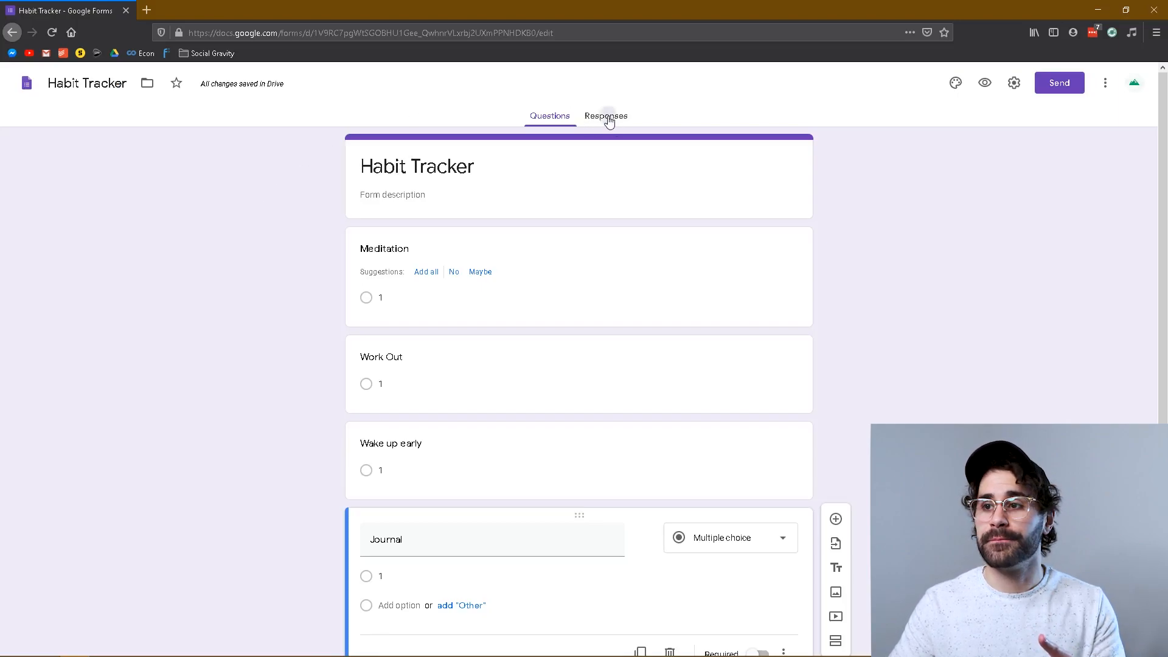
{"action": "left_click", "coordinate": [607, 115]}
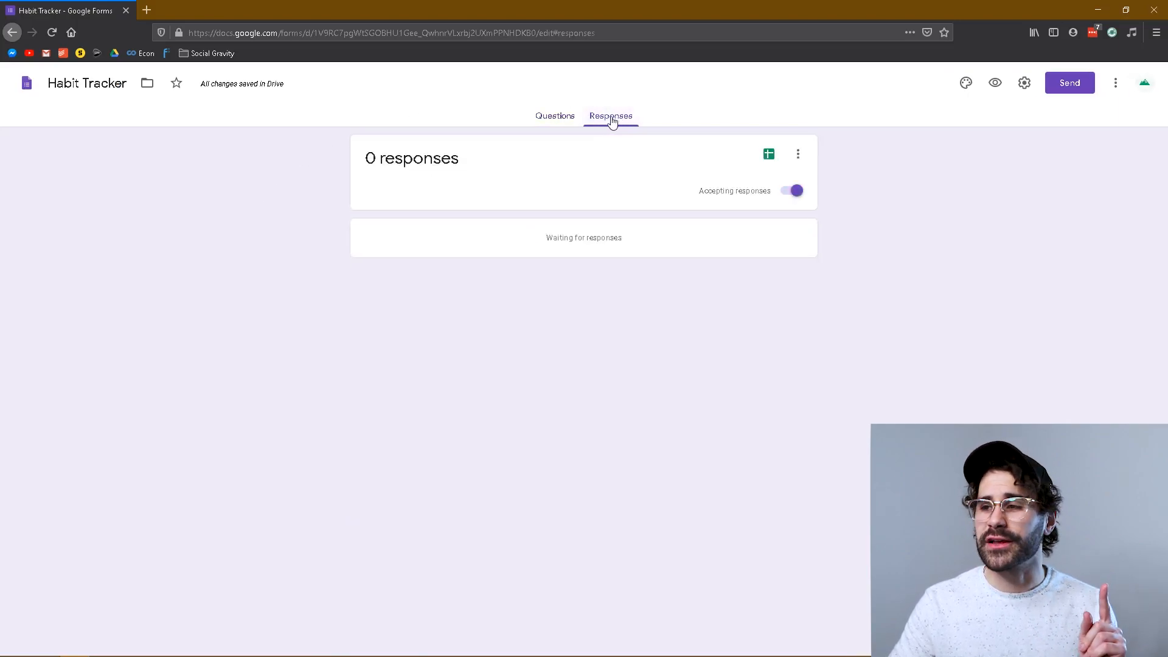
{"action": "mouse_move", "coordinate": [769, 154]}
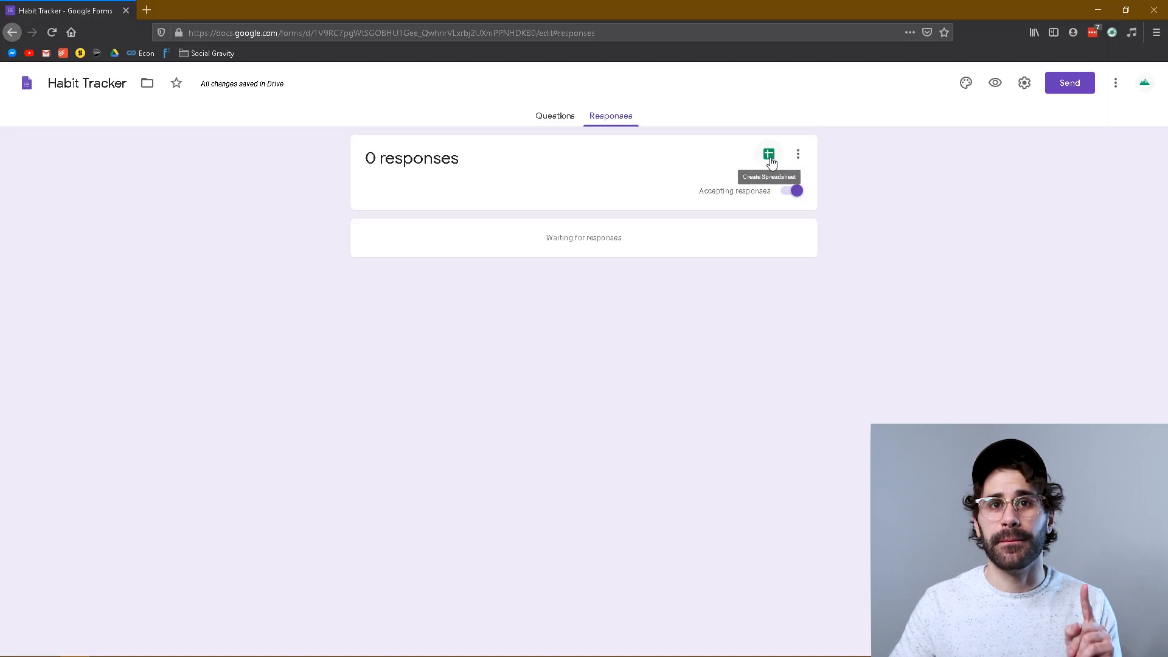
{"action": "left_click", "coordinate": [769, 154]}
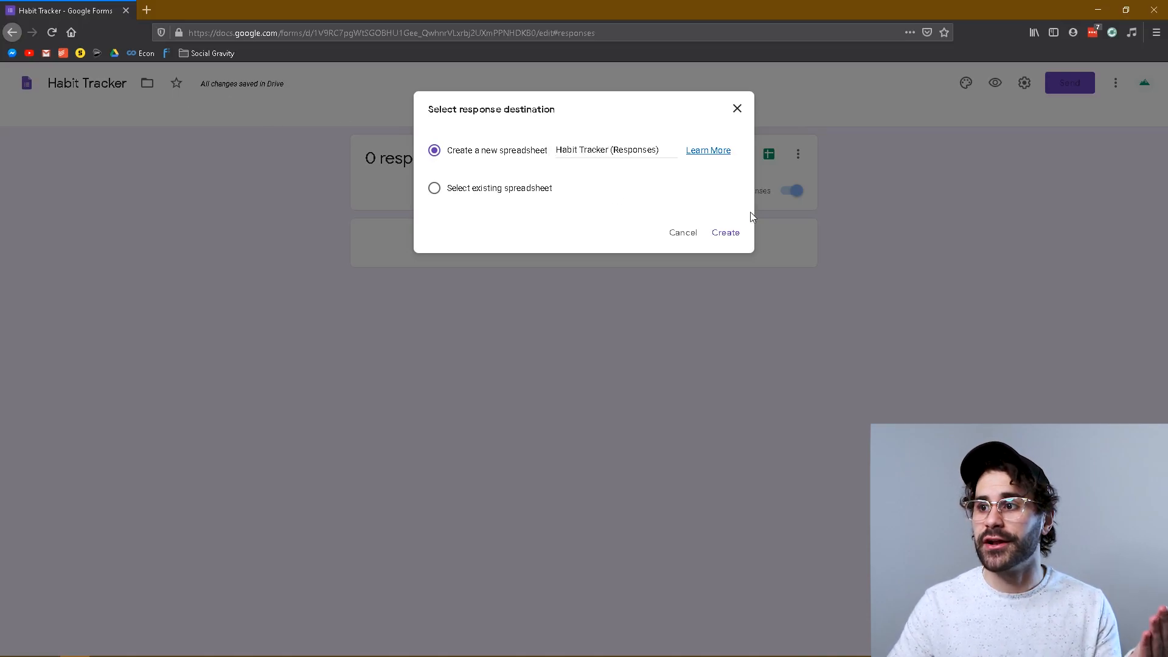
{"action": "left_click", "coordinate": [724, 233]}
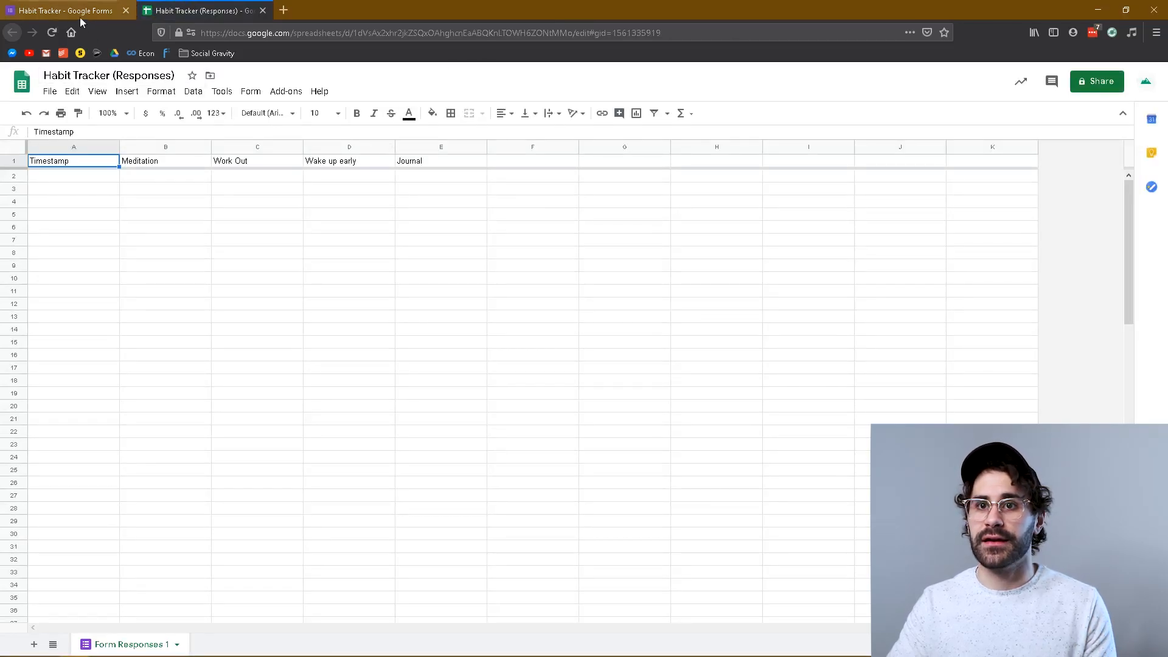
Switch between the form and spreadsheet tabs, ending on the Habit Tracker form
{"action": "left_click", "coordinate": [64, 11]}
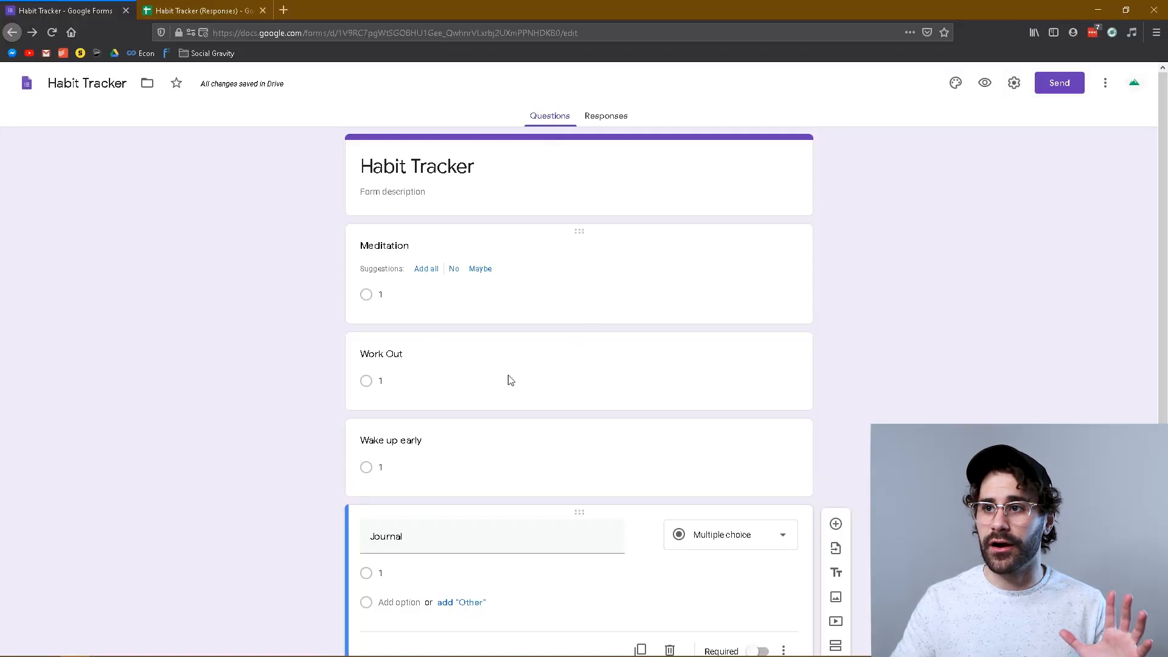
{"action": "left_click", "coordinate": [201, 11]}
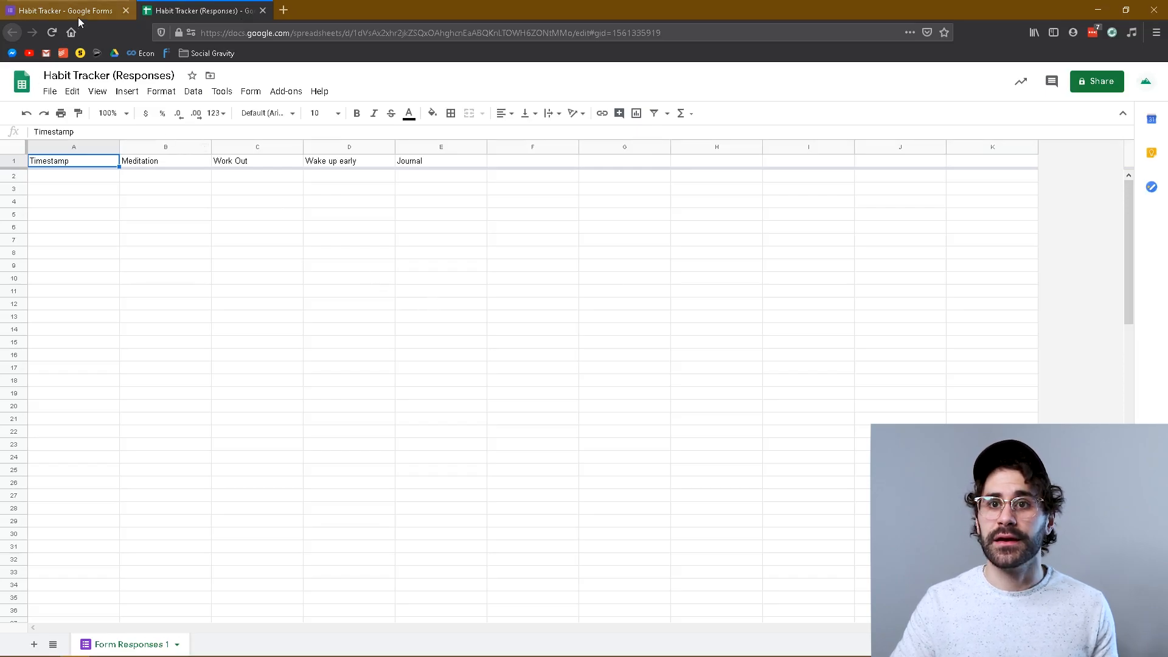
{"action": "left_click", "coordinate": [63, 10]}
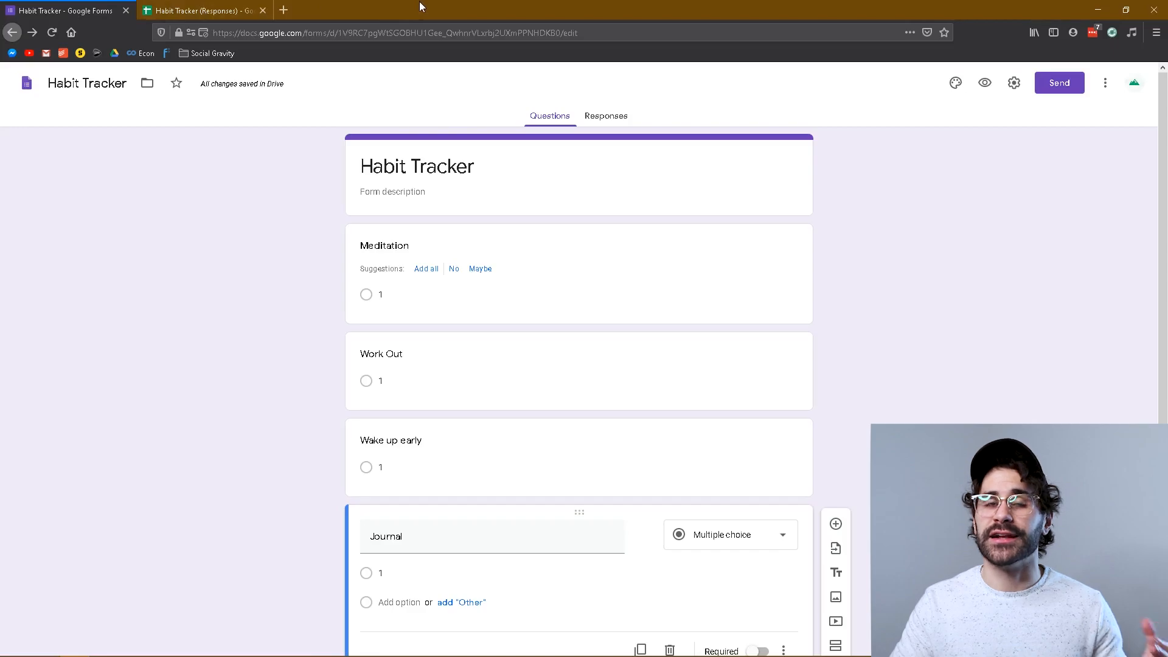
{"action": "mouse_move", "coordinate": [1043, 110]}
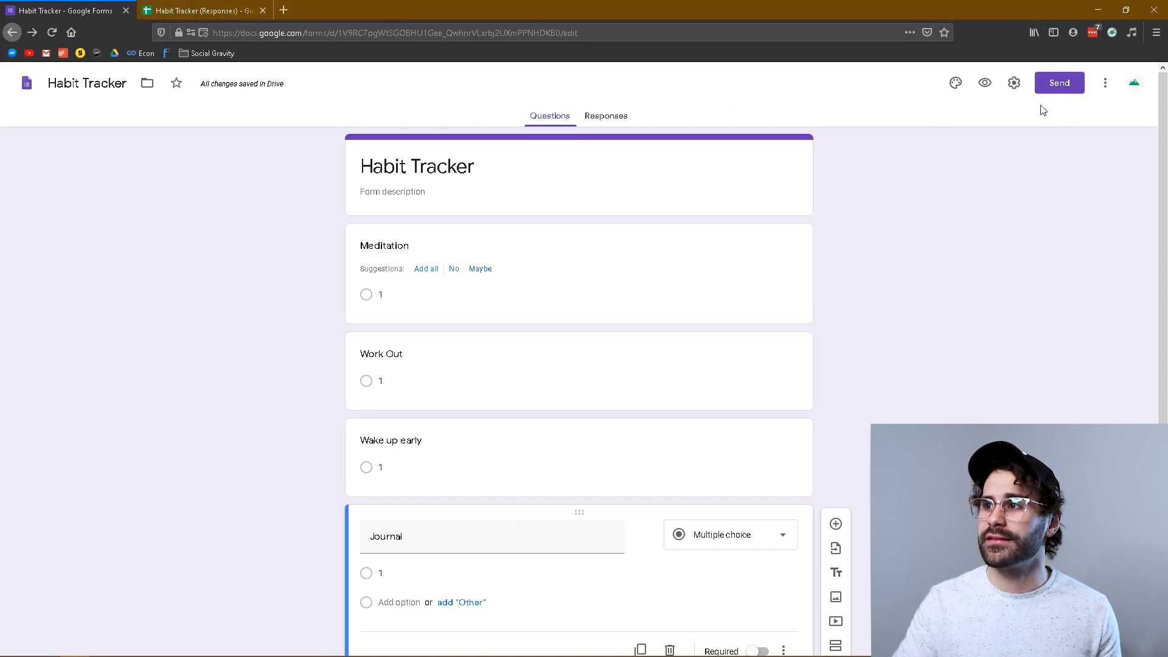
Generate a shortened Send link for the Habit Tracker form and copy it
{"action": "left_click", "coordinate": [1059, 83]}
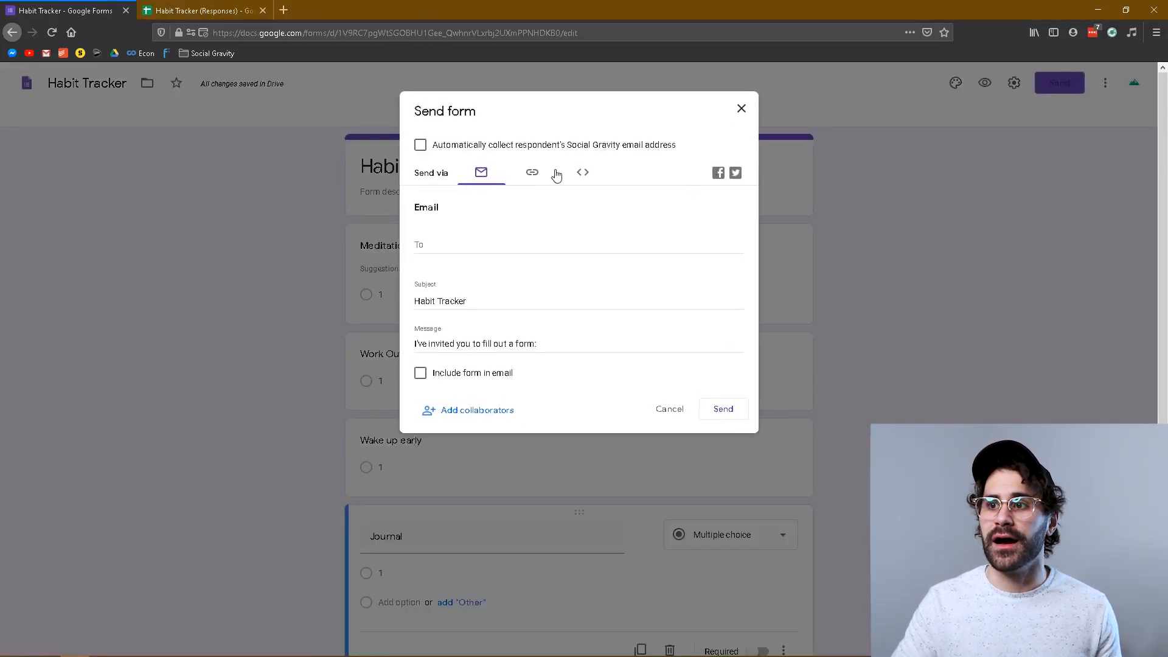
{"action": "left_click", "coordinate": [532, 172]}
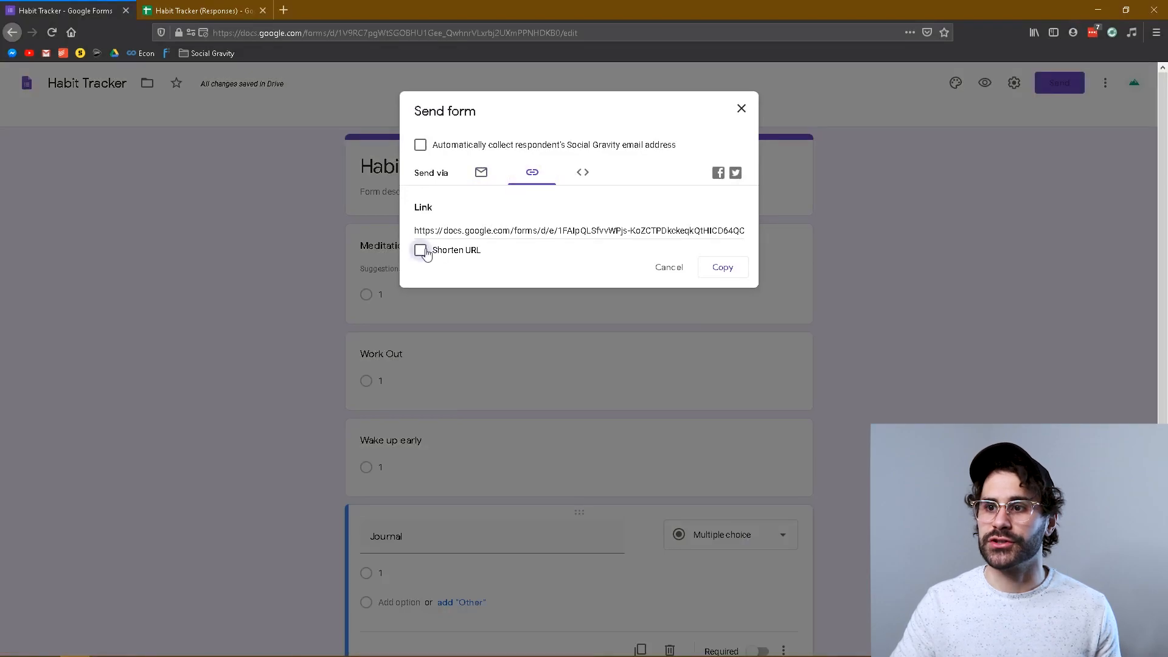
{"action": "left_click", "coordinate": [420, 250]}
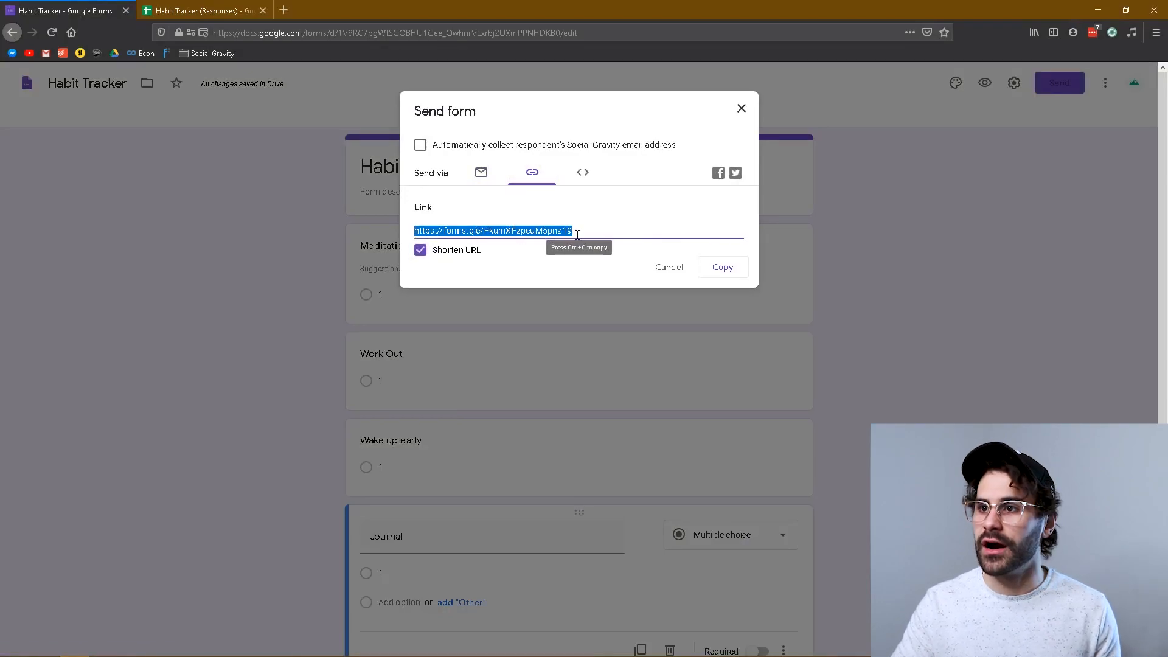
{"action": "left_click", "coordinate": [283, 10]}
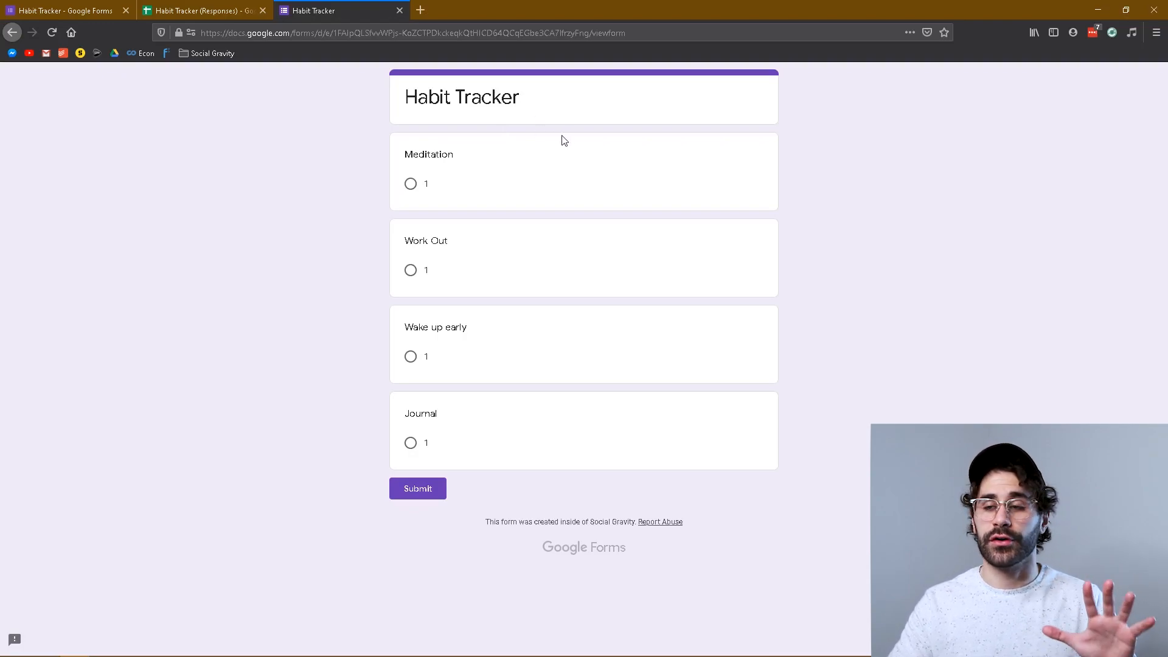
{"action": "mouse_move", "coordinate": [555, 167]}
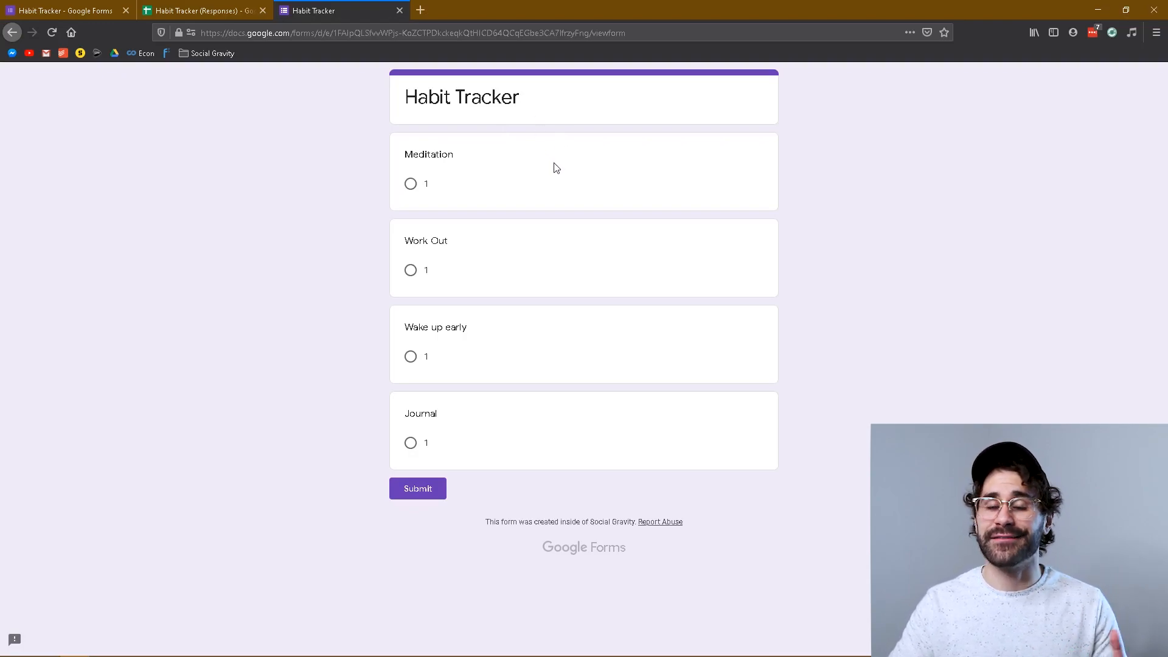
Submit a response with Meditation and Journal done, then a second response
{"action": "left_click", "coordinate": [411, 184]}
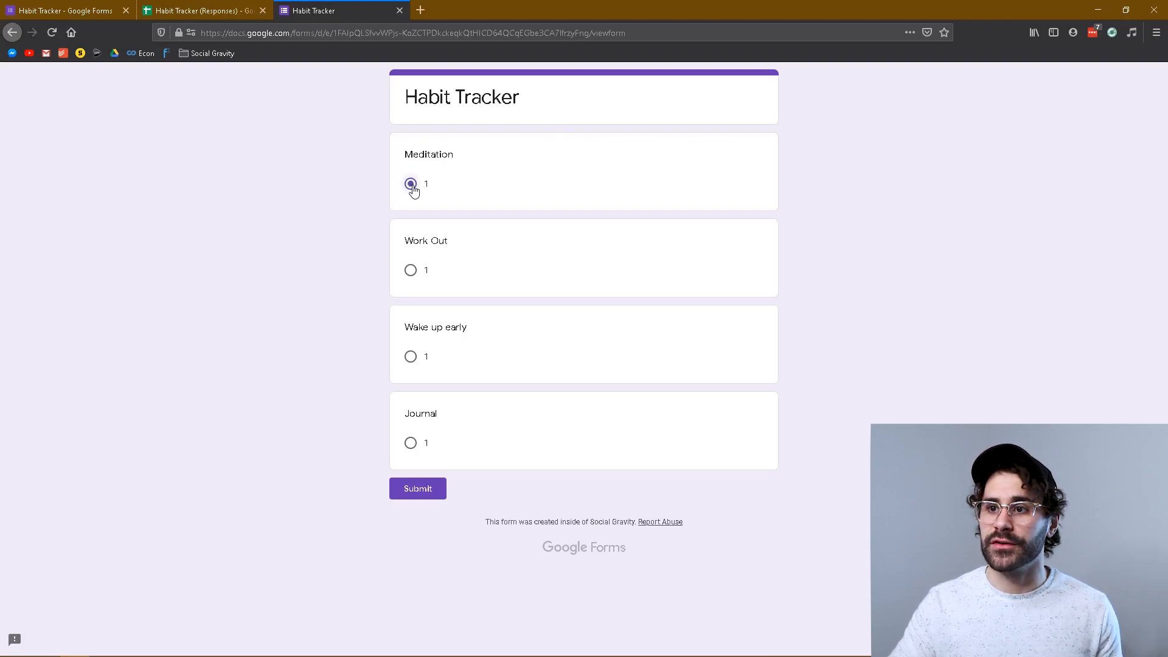
{"action": "left_click", "coordinate": [409, 443]}
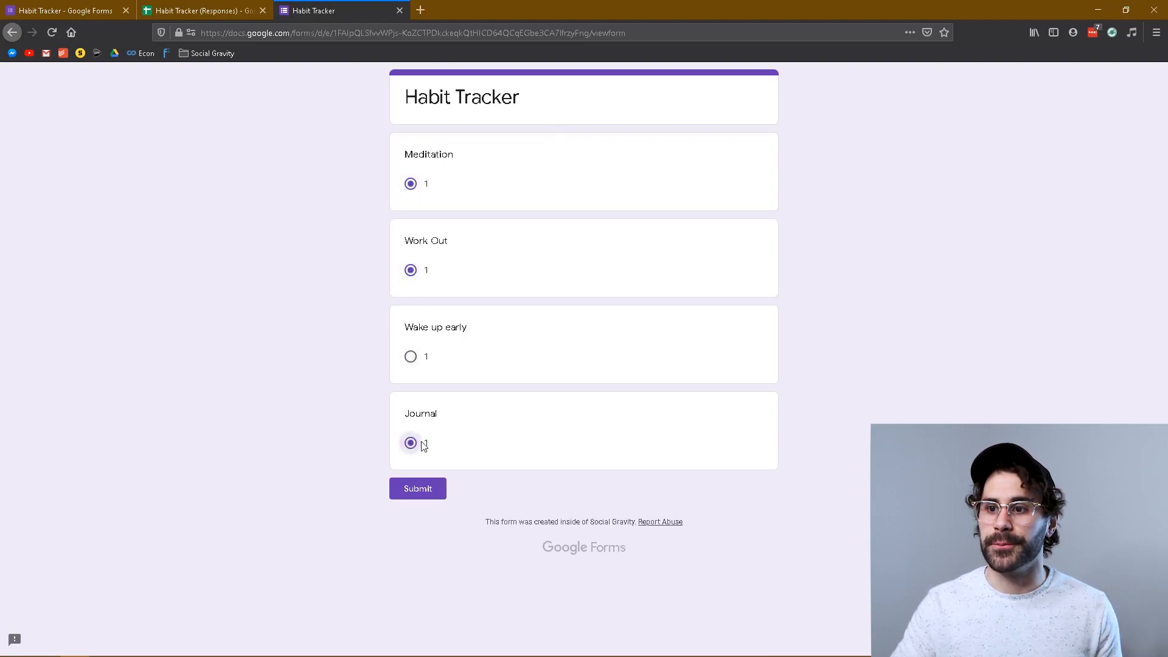
{"action": "left_click", "coordinate": [418, 488]}
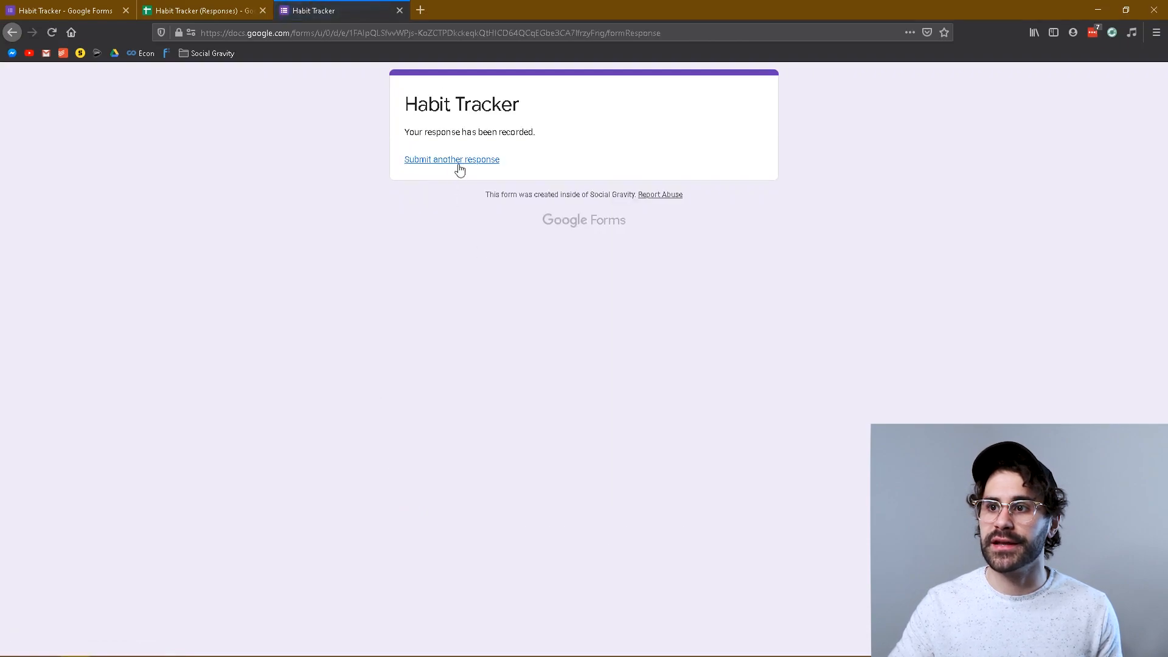
{"action": "left_click", "coordinate": [451, 159]}
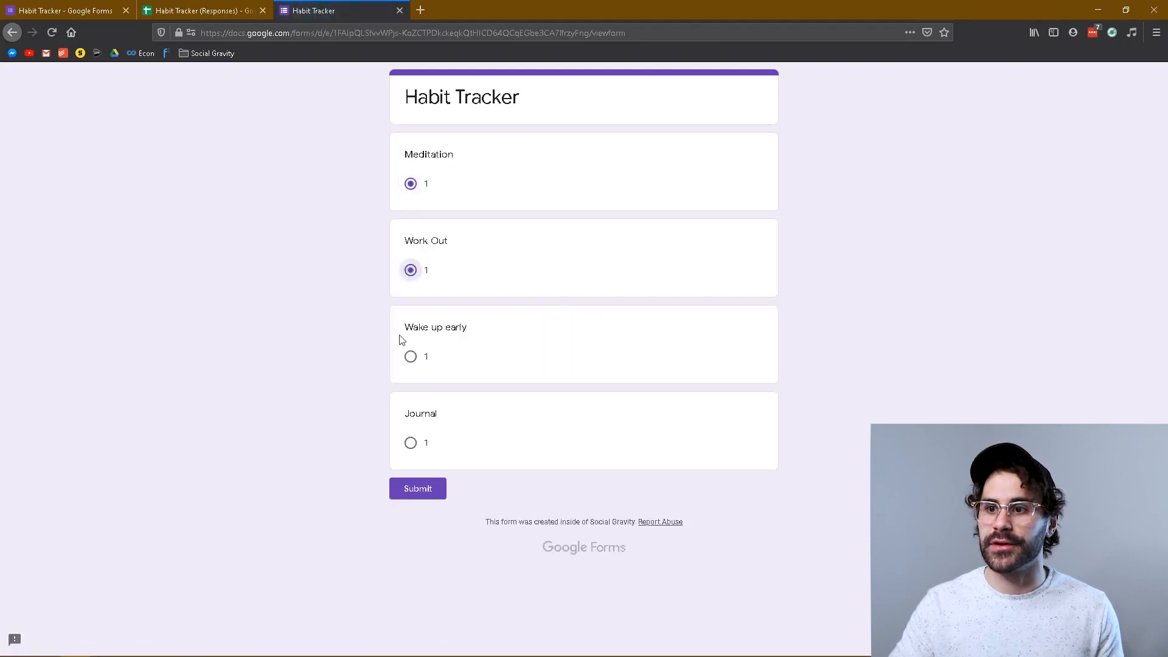
{"action": "left_click", "coordinate": [417, 488]}
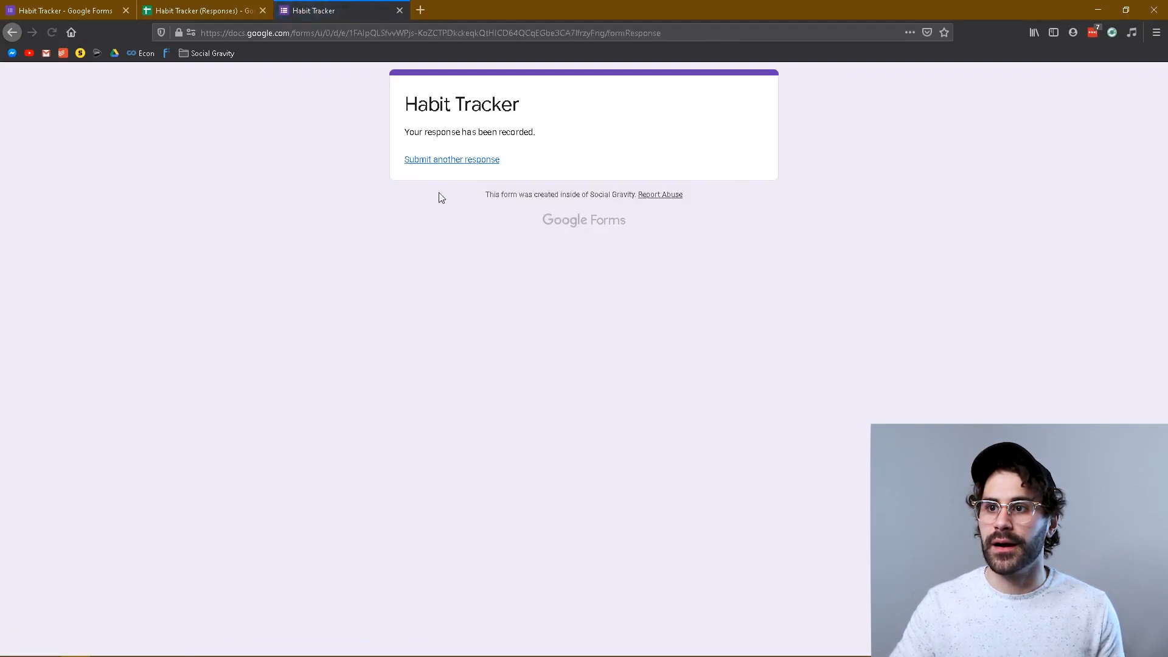
Fill a third response marking Work Out, Wake up early and Journal done
{"action": "left_click", "coordinate": [451, 160]}
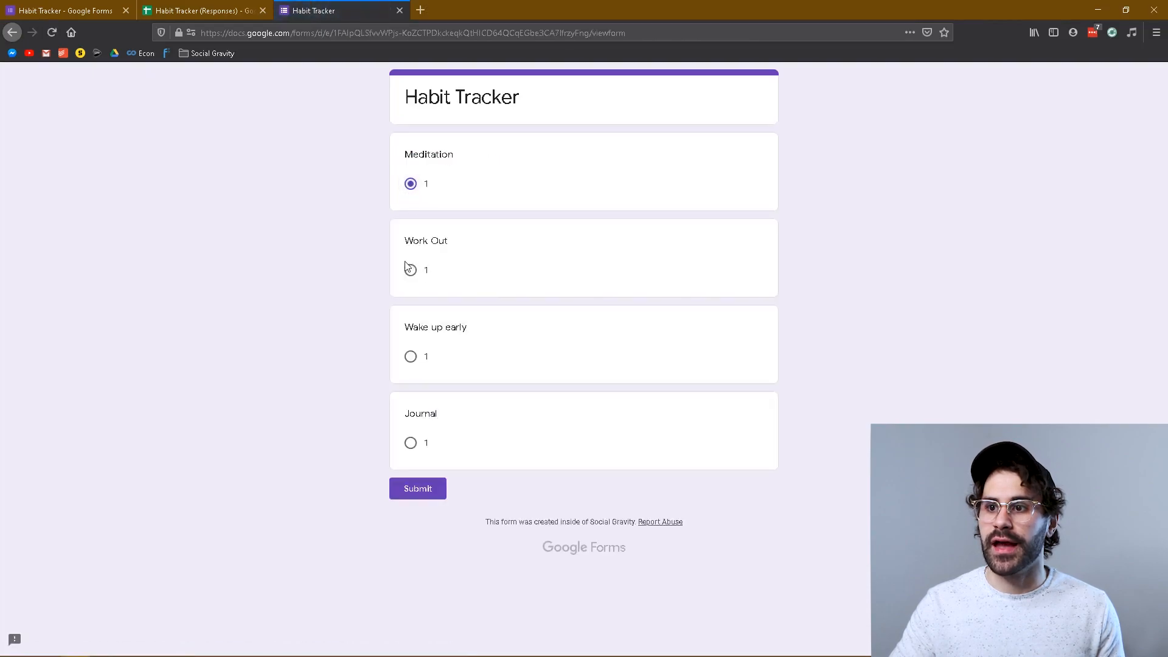
{"action": "left_click", "coordinate": [410, 269]}
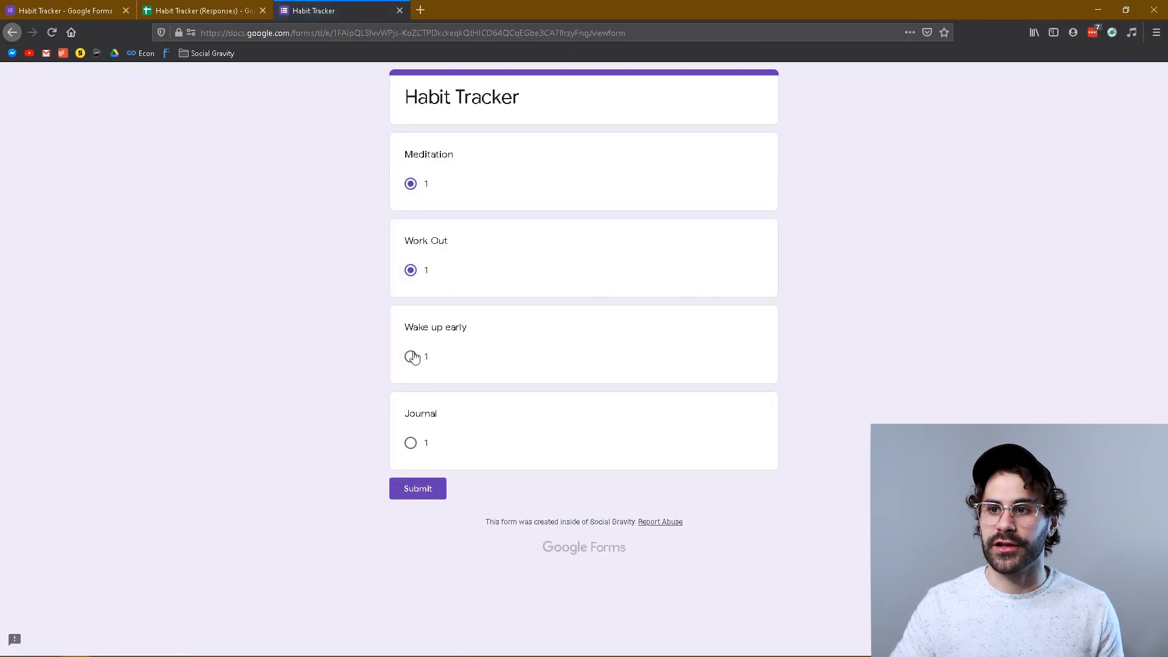
{"action": "left_click", "coordinate": [410, 357]}
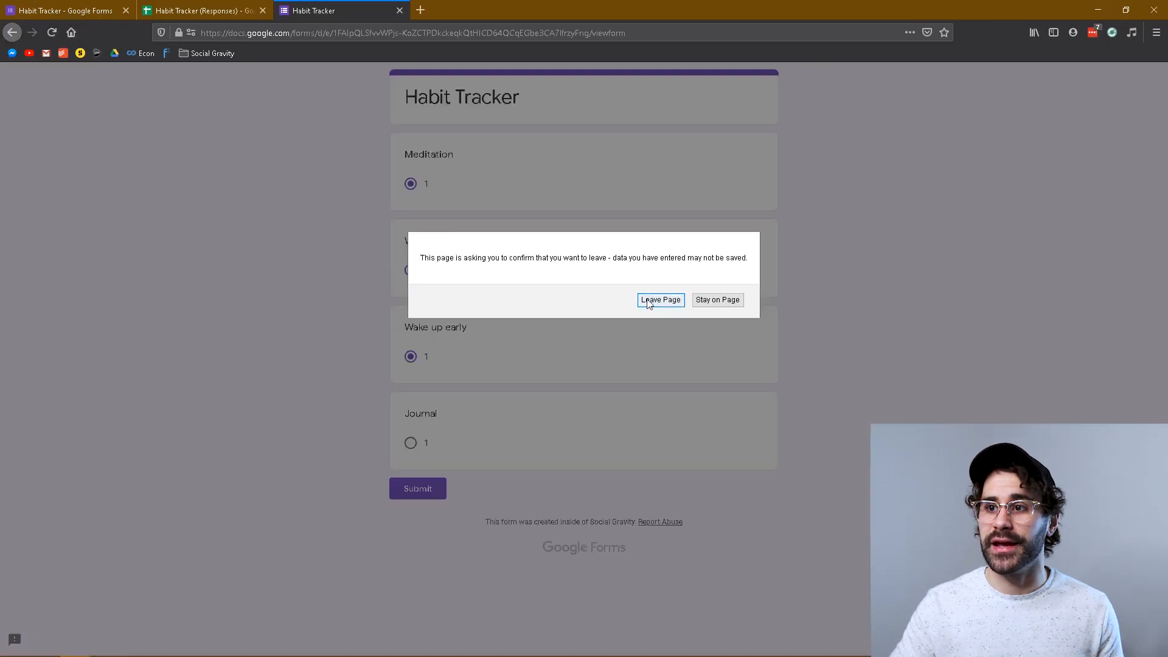
{"action": "left_click", "coordinate": [659, 299]}
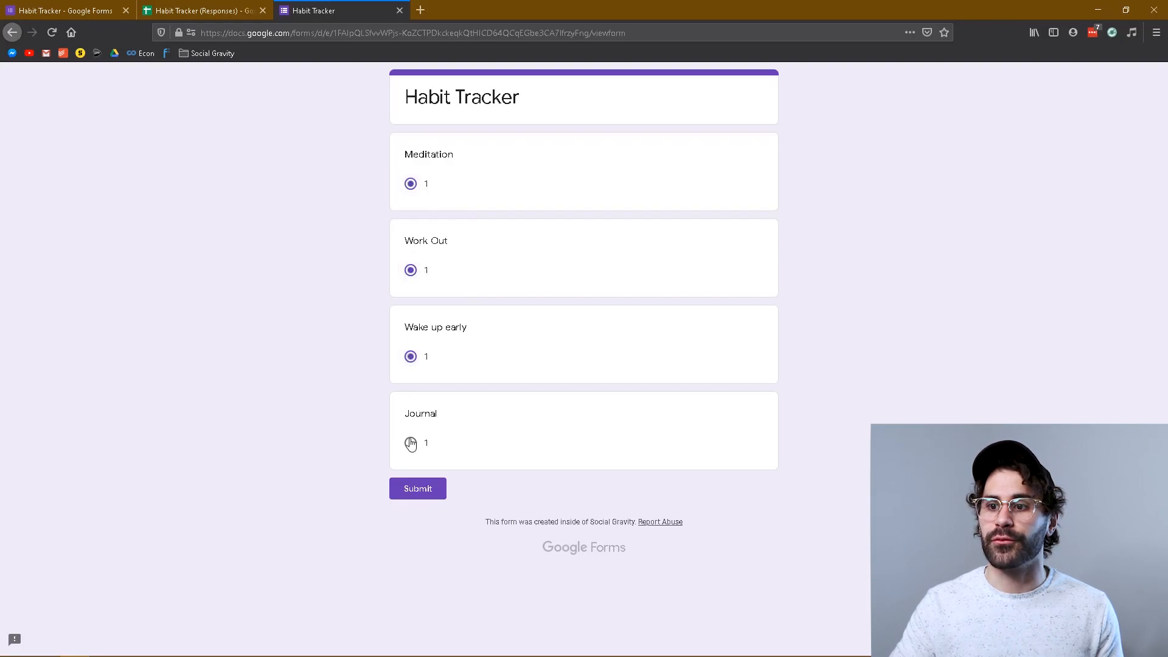
{"action": "left_click", "coordinate": [418, 489]}
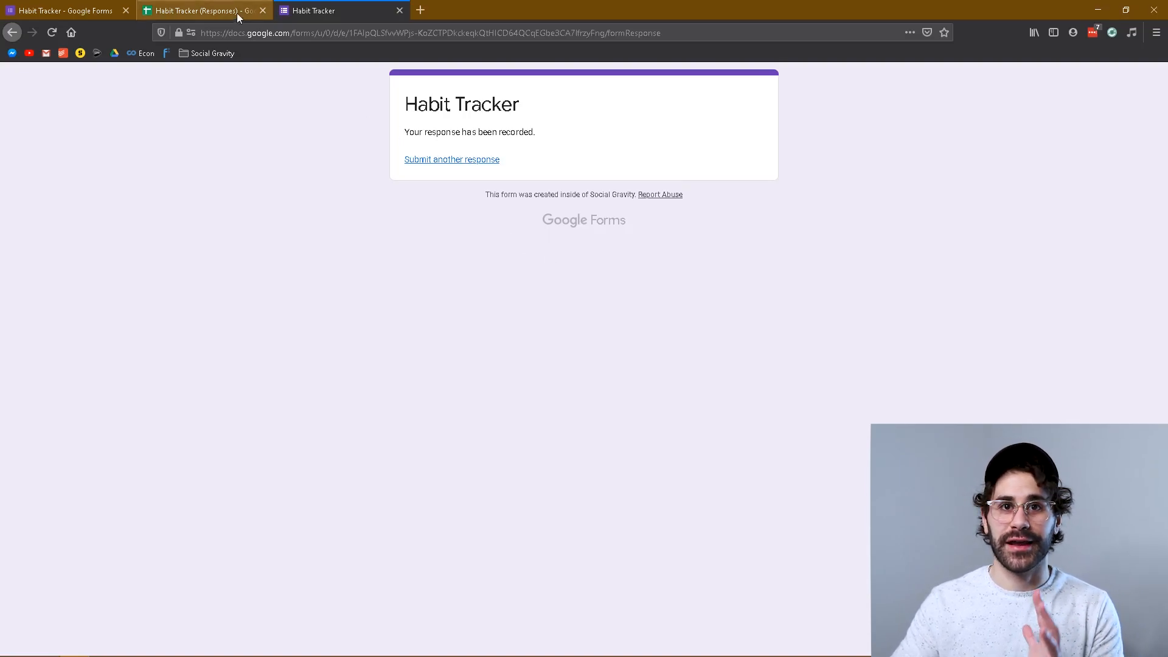
Switch to the Habit Tracker (Responses) spreadsheet and select the latest response row
{"action": "left_click", "coordinate": [201, 10]}
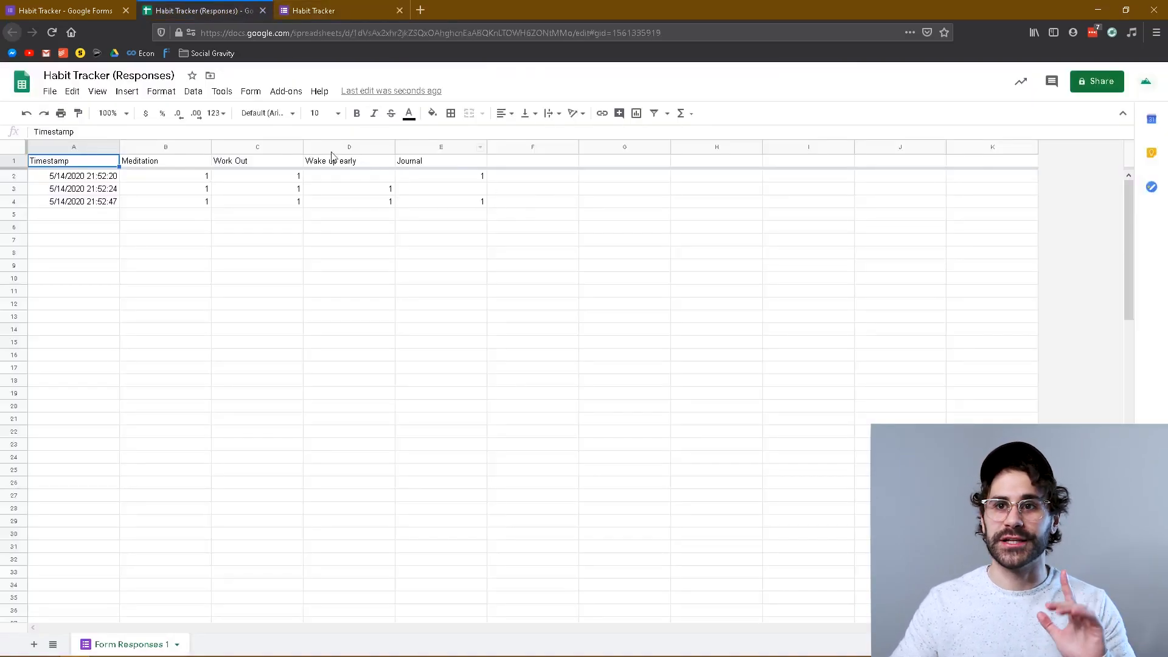
{"action": "left_click", "coordinate": [532, 201]}
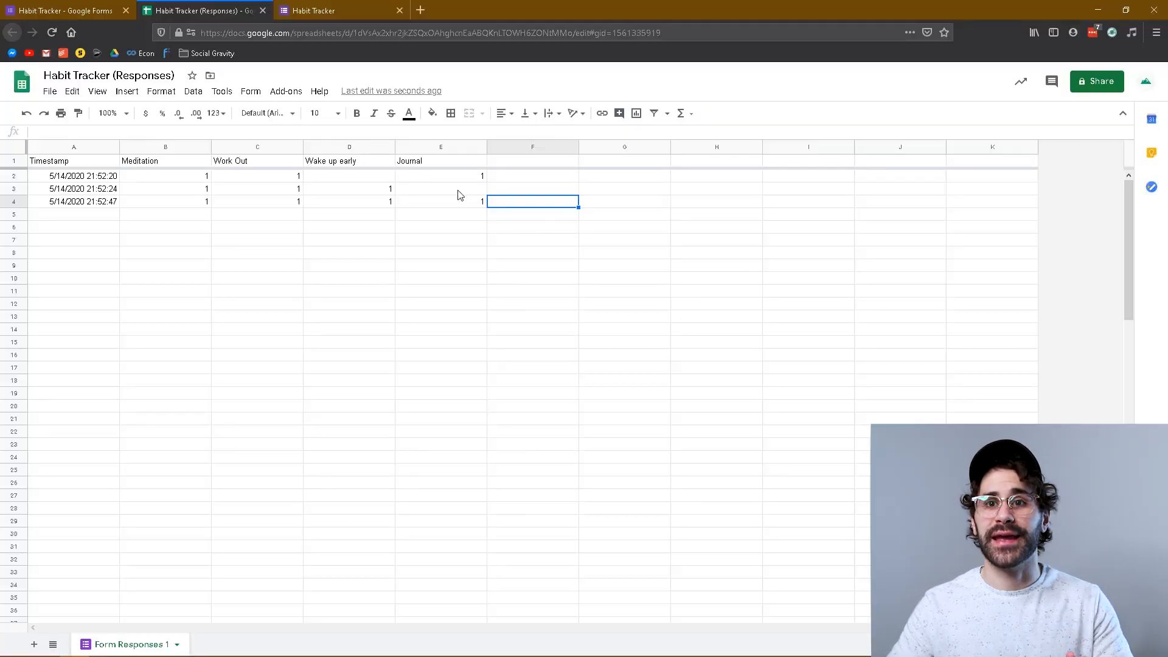
{"action": "left_click", "coordinate": [73, 201]}
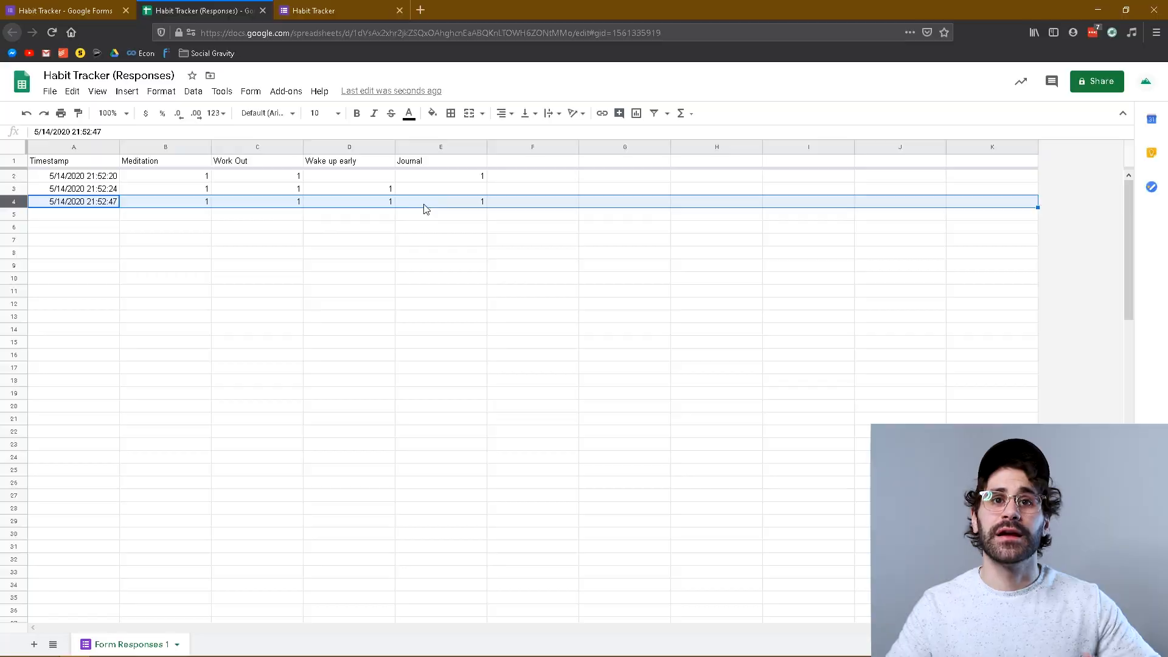
Add a SUM row total in G2 and check the row 4 total
{"action": "left_click", "coordinate": [681, 113]}
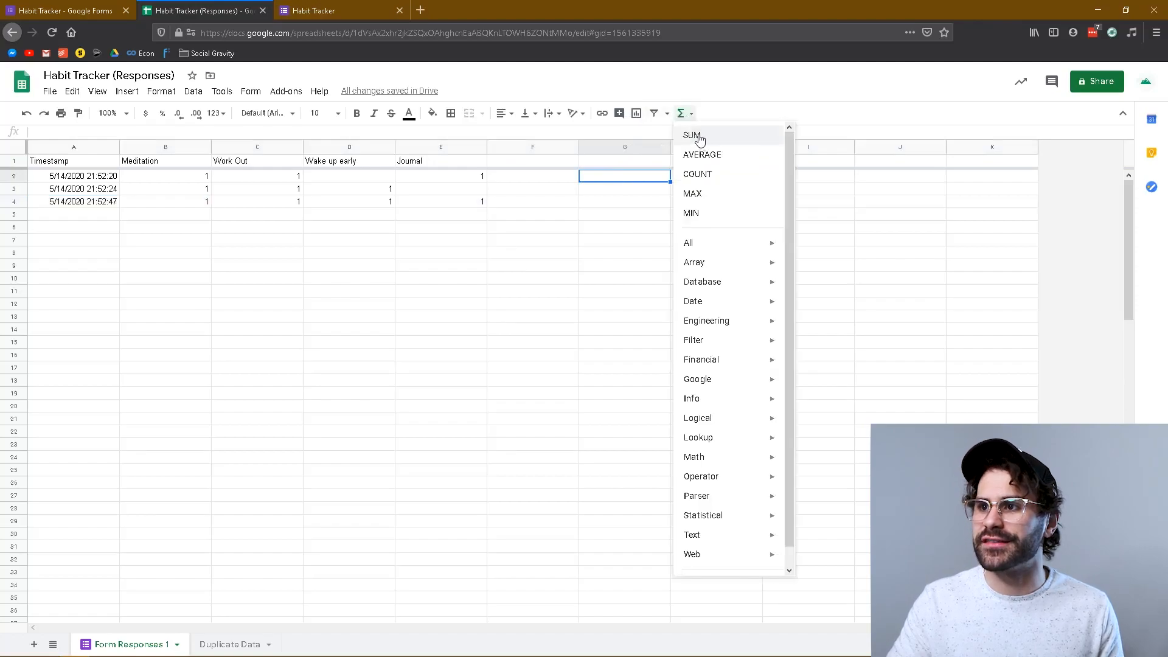
{"action": "left_click", "coordinate": [693, 135]}
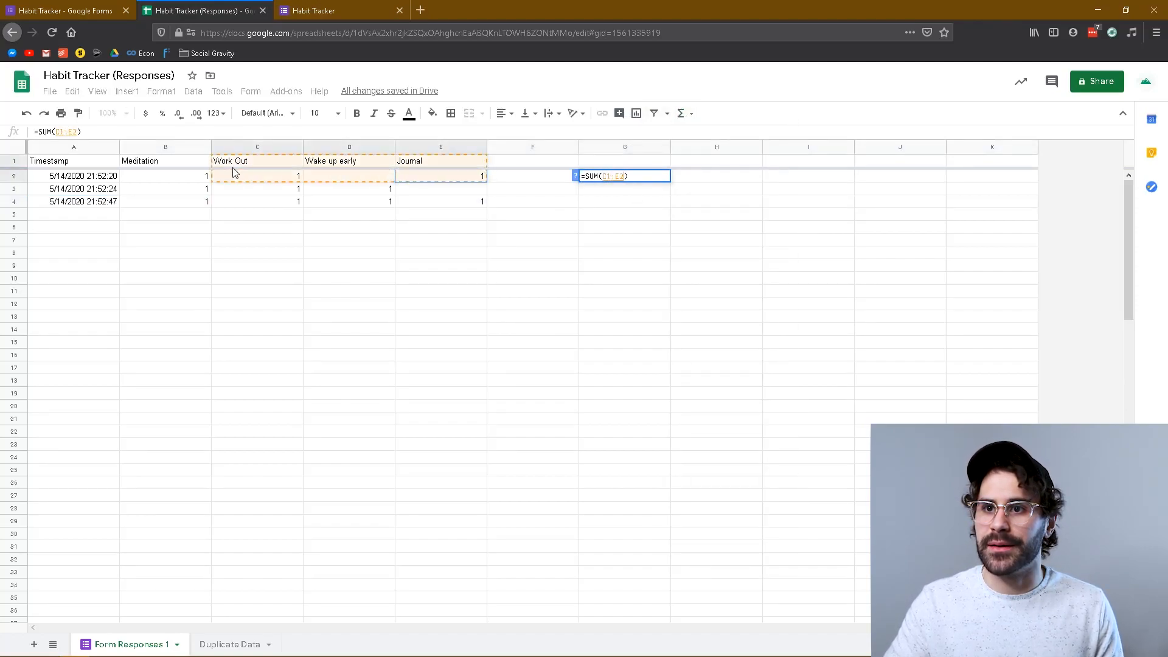
{"action": "key", "text": "Enter"}
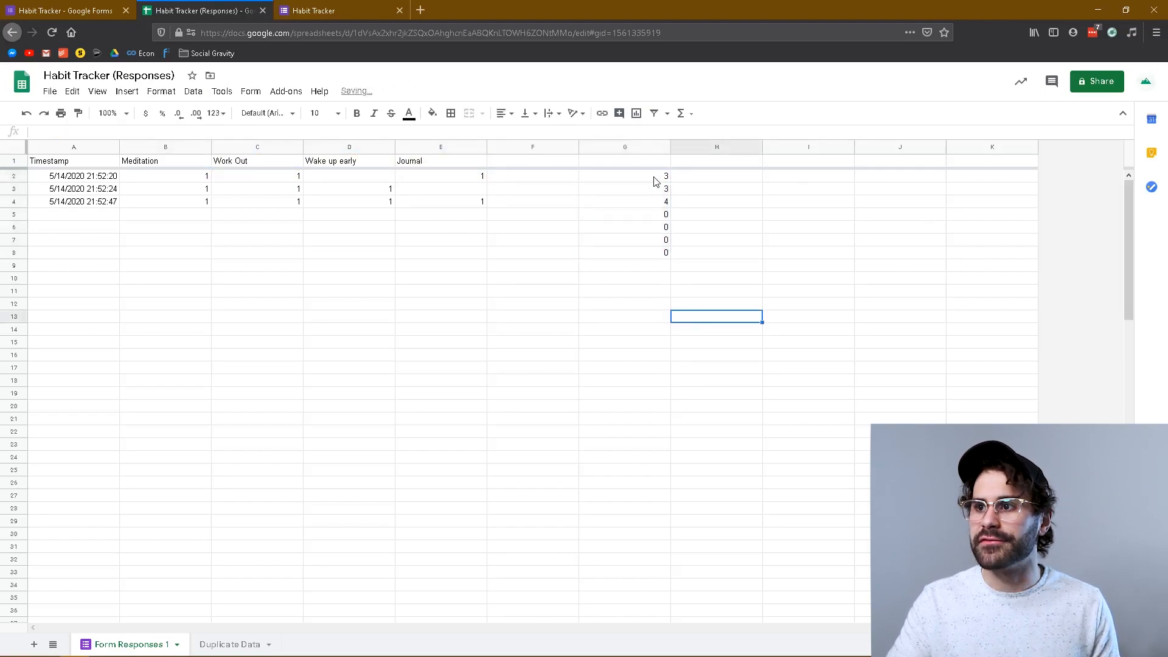
{"action": "left_click", "coordinate": [624, 202]}
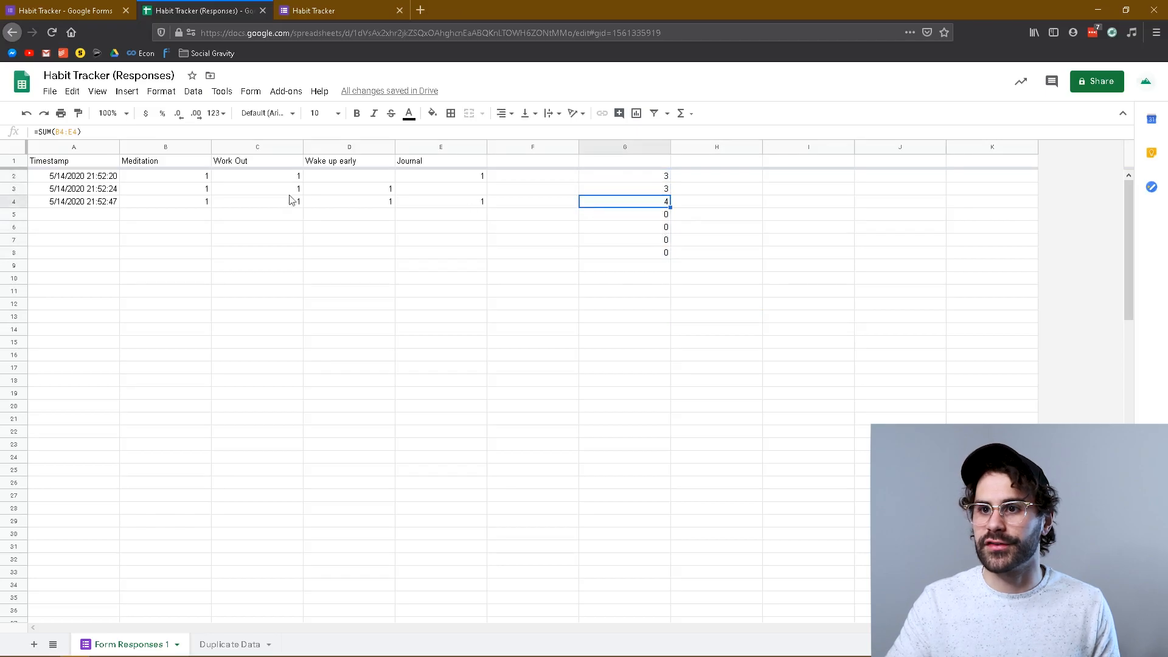
Submit a Meditation-only form response, then return to the Habit Tracker (Responses) sheet
{"action": "left_click", "coordinate": [314, 10]}
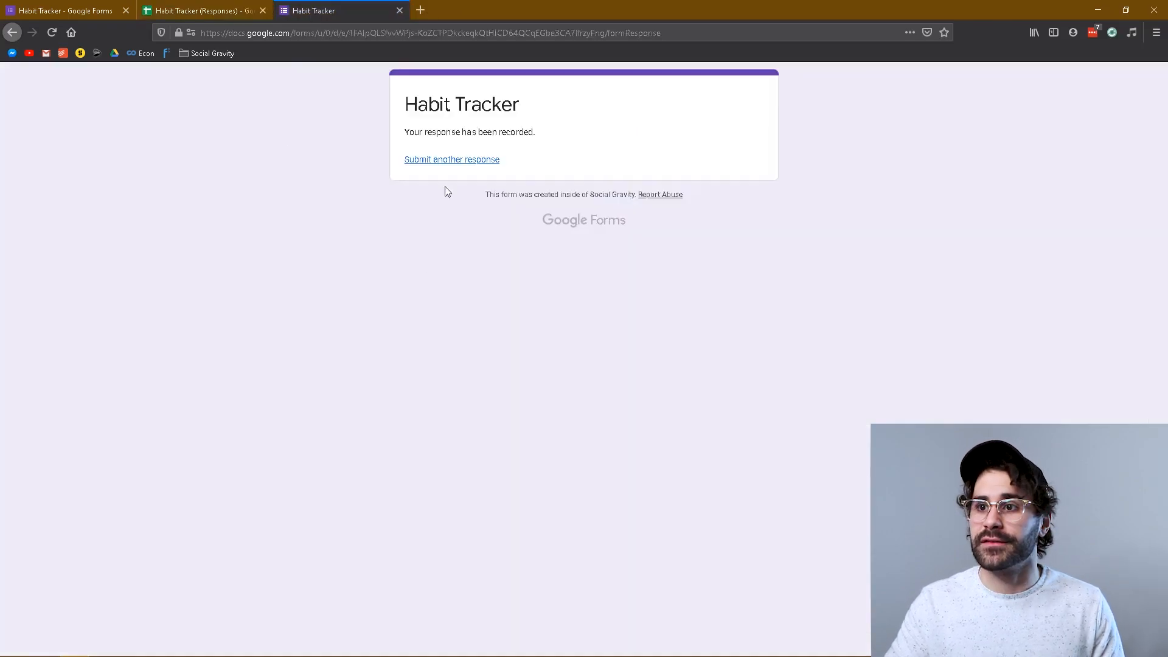
{"action": "left_click", "coordinate": [451, 159]}
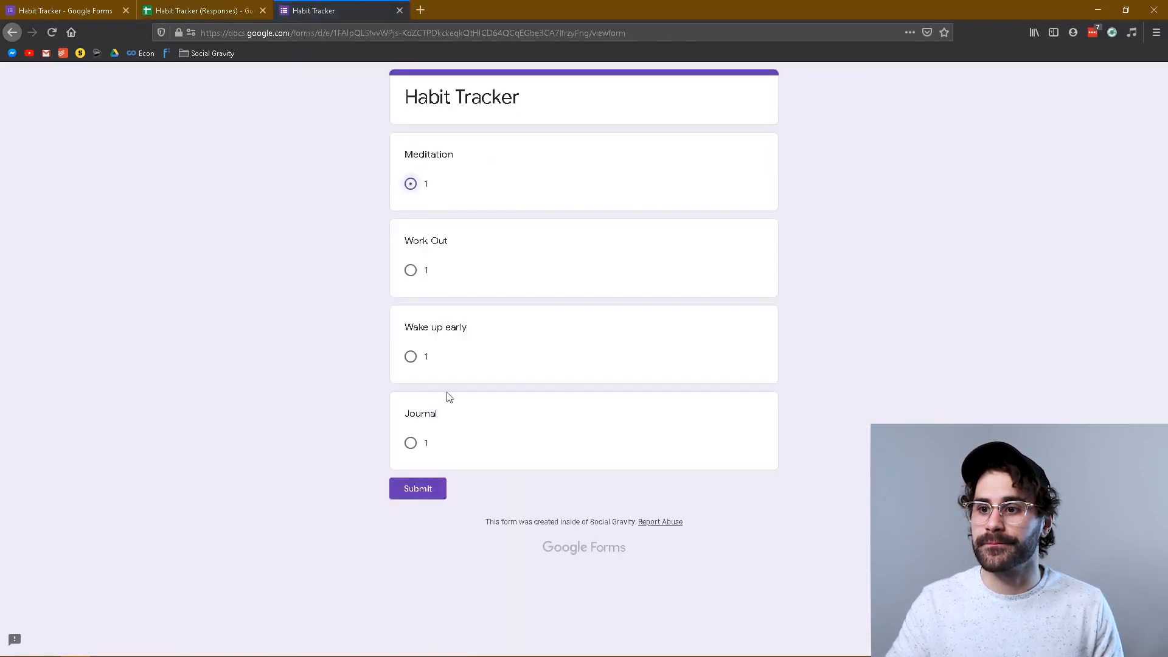
{"action": "left_click", "coordinate": [202, 11]}
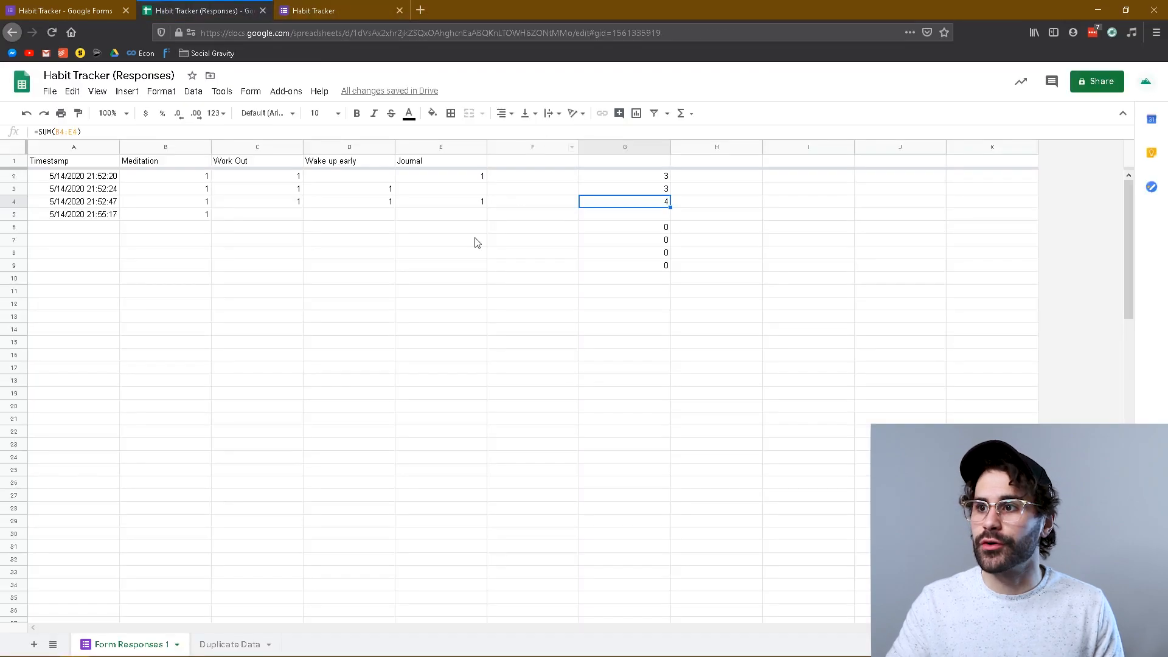
{"action": "left_click", "coordinate": [73, 214]}
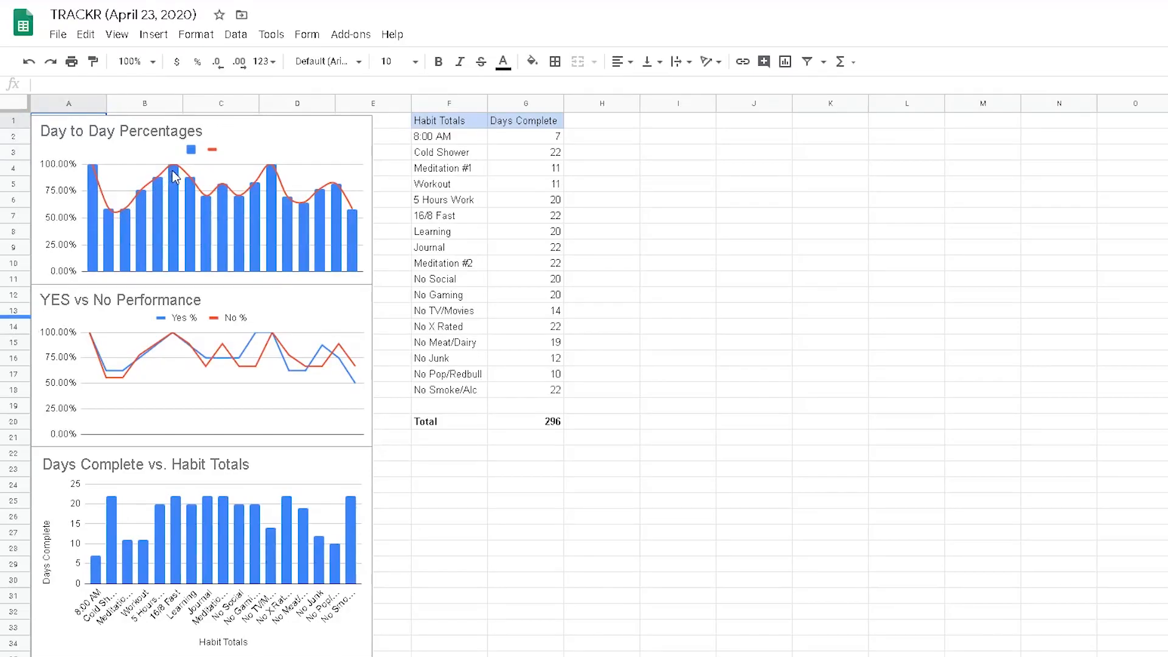
{"action": "mouse_move", "coordinate": [267, 185]}
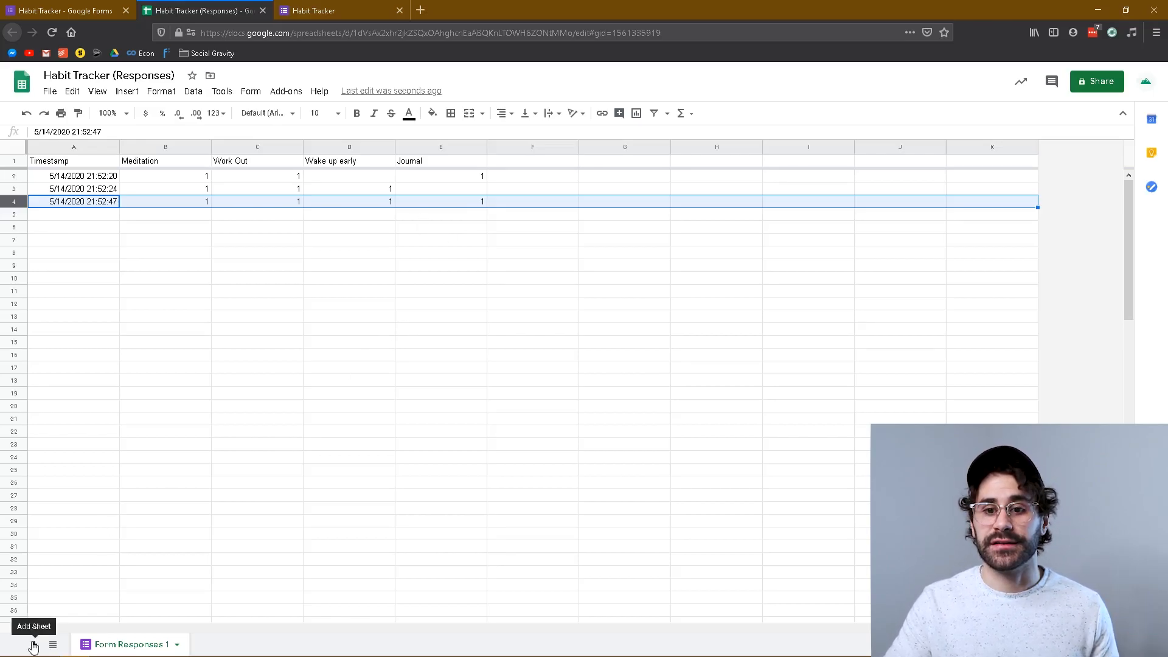
Add Sheet2 and rename its tab to Duplicate Data
{"action": "left_click", "coordinate": [34, 645]}
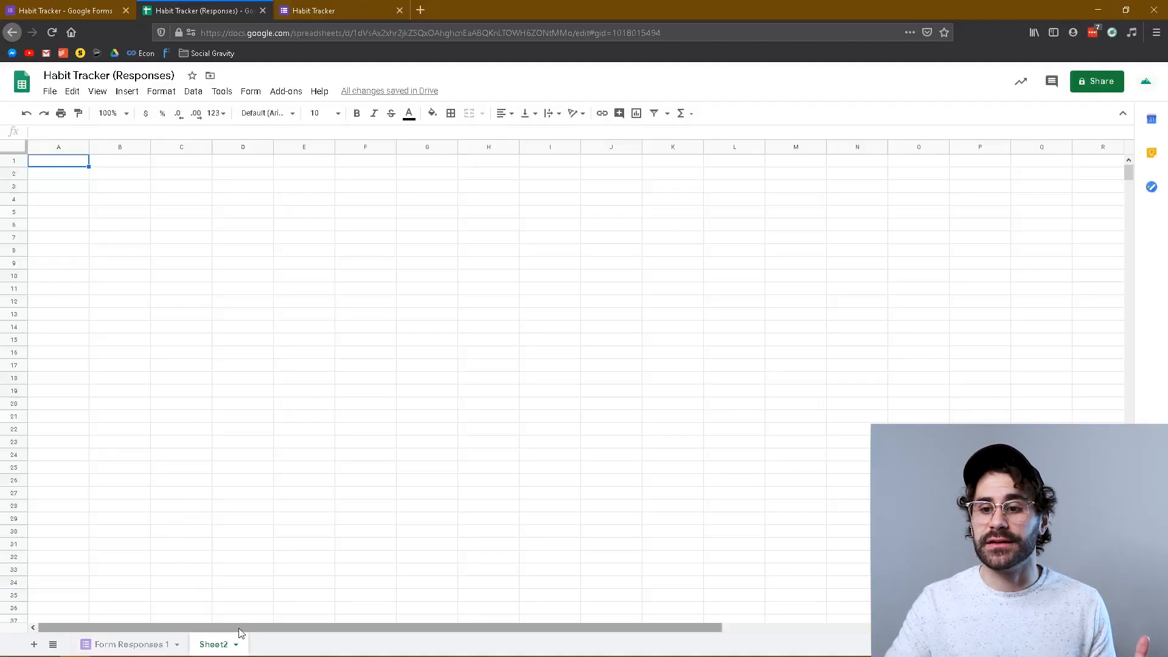
{"action": "double_click", "coordinate": [213, 645]}
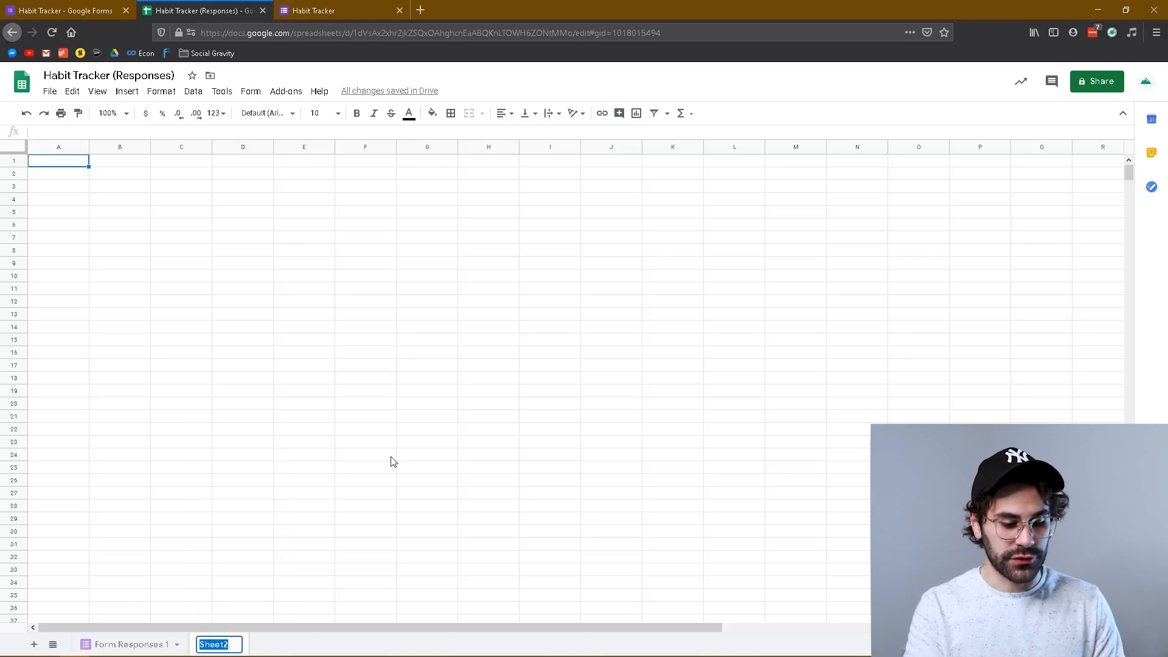
{"action": "type", "text": "Duplicate Data"}
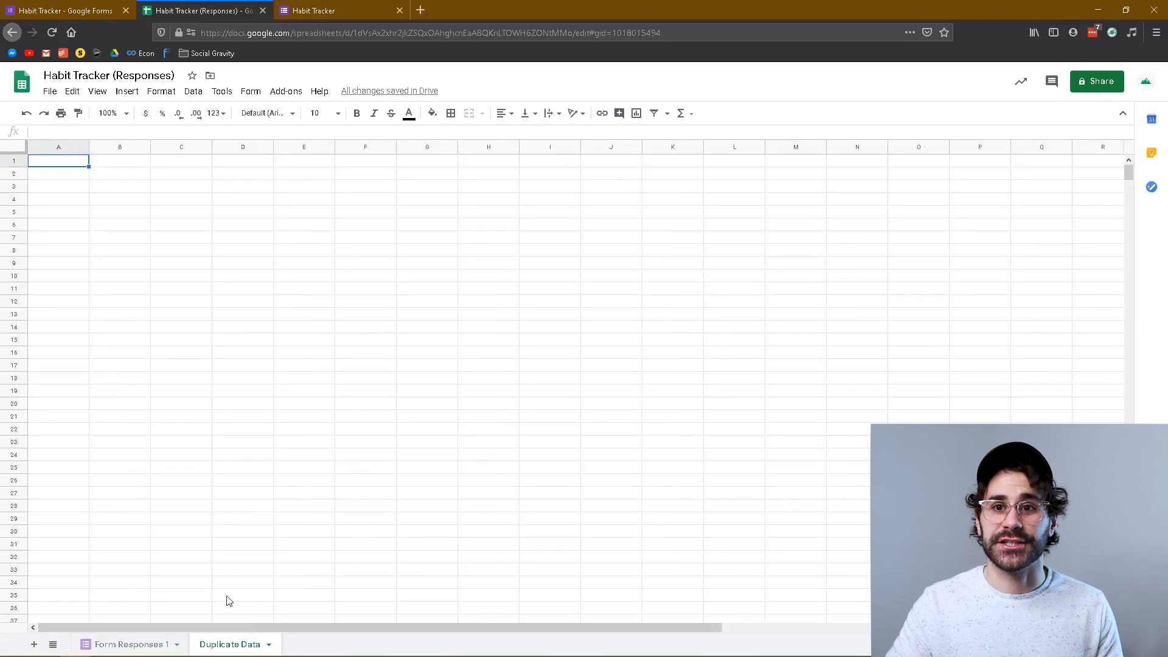
{"action": "mouse_move", "coordinate": [43, 180]}
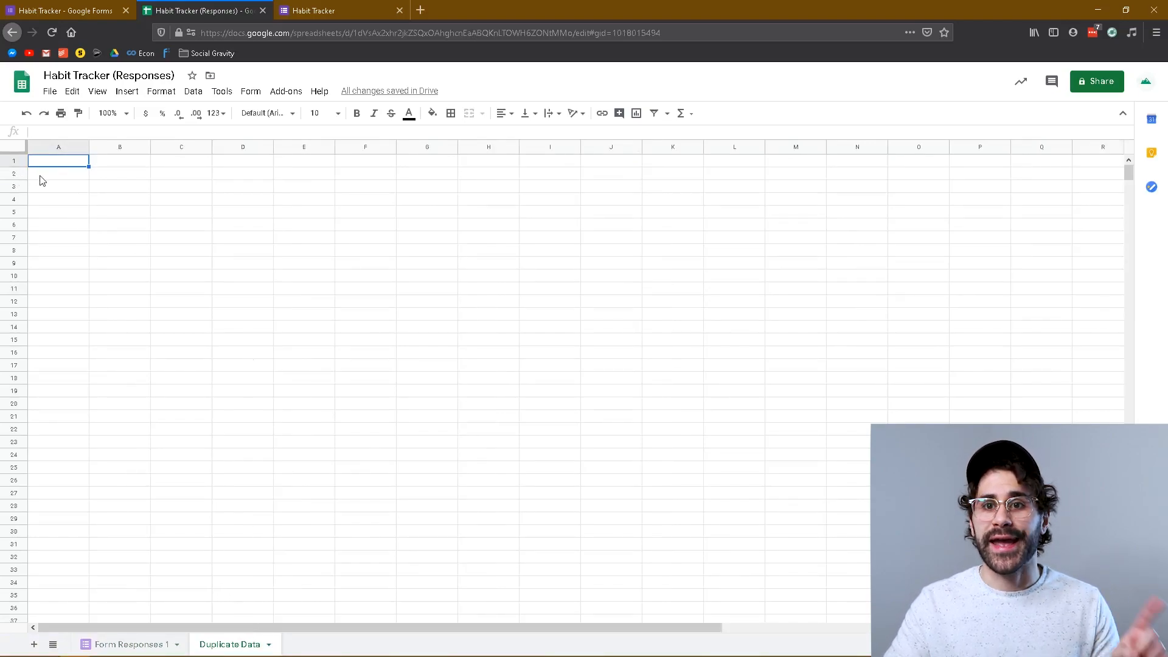
Enter =query('Form Responses 1'!B:E) in Duplicate Data A2 and verify the copied values
{"action": "left_click", "coordinate": [59, 172]}
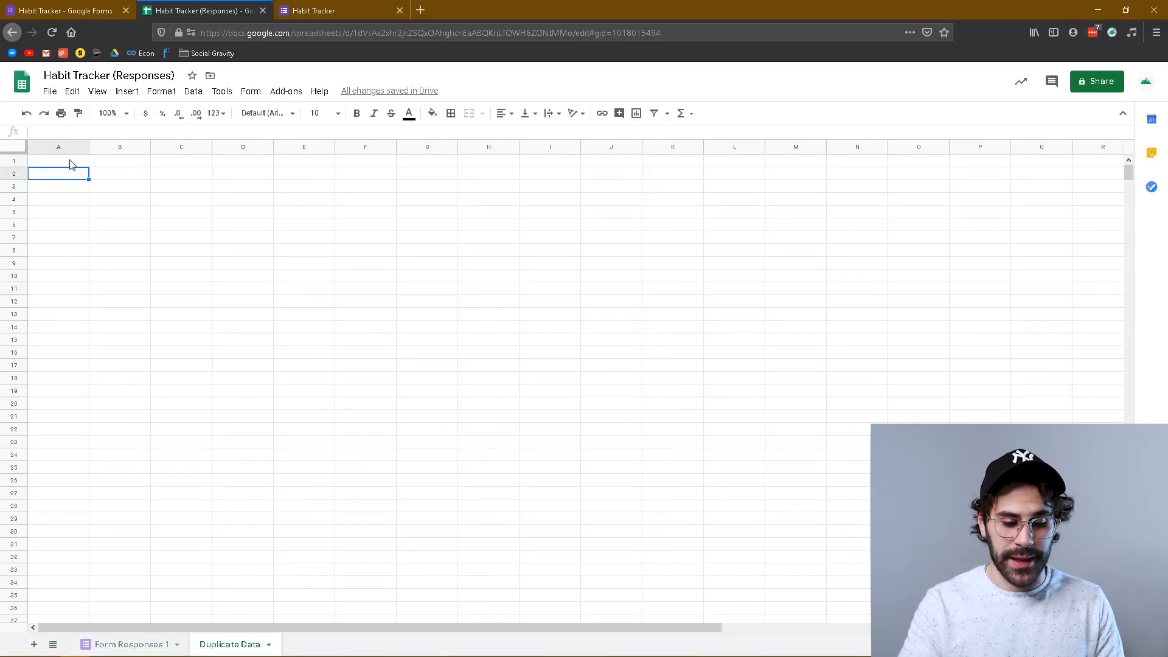
{"action": "type", "text": "="}
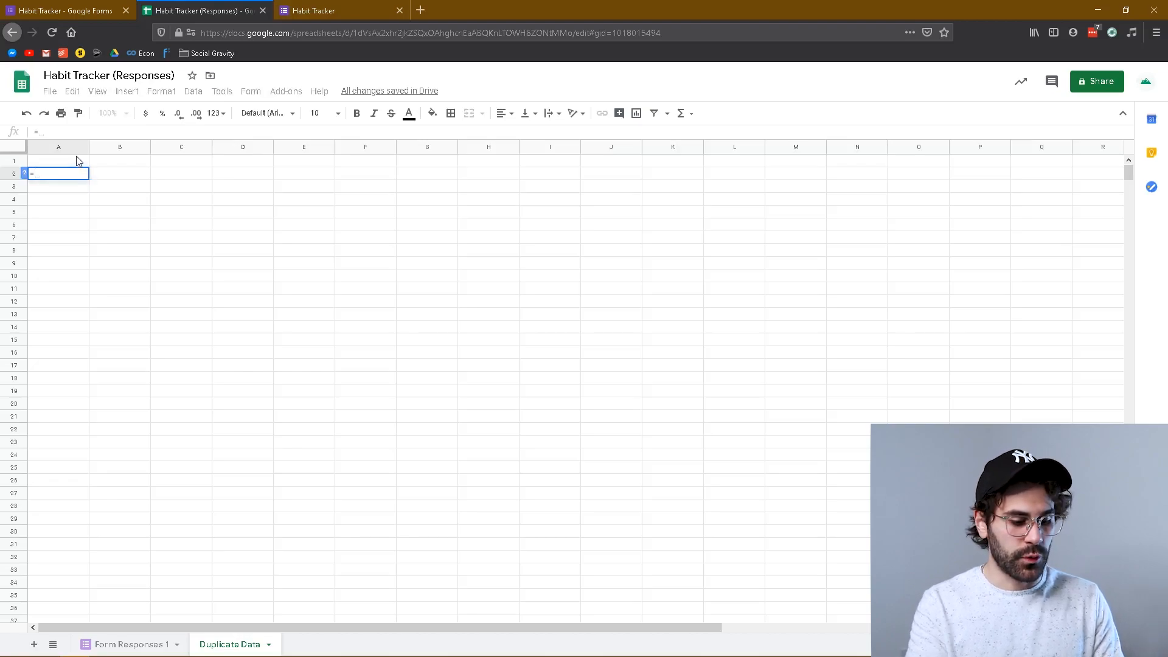
{"action": "type", "text": "query"}
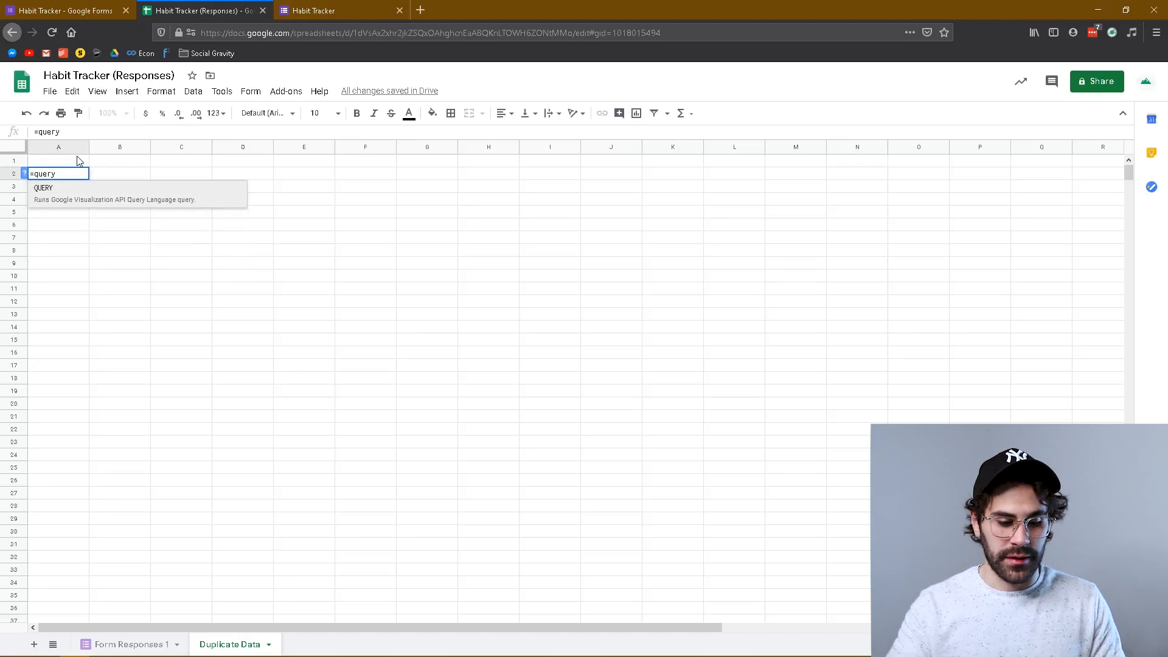
{"action": "type", "text": "("}
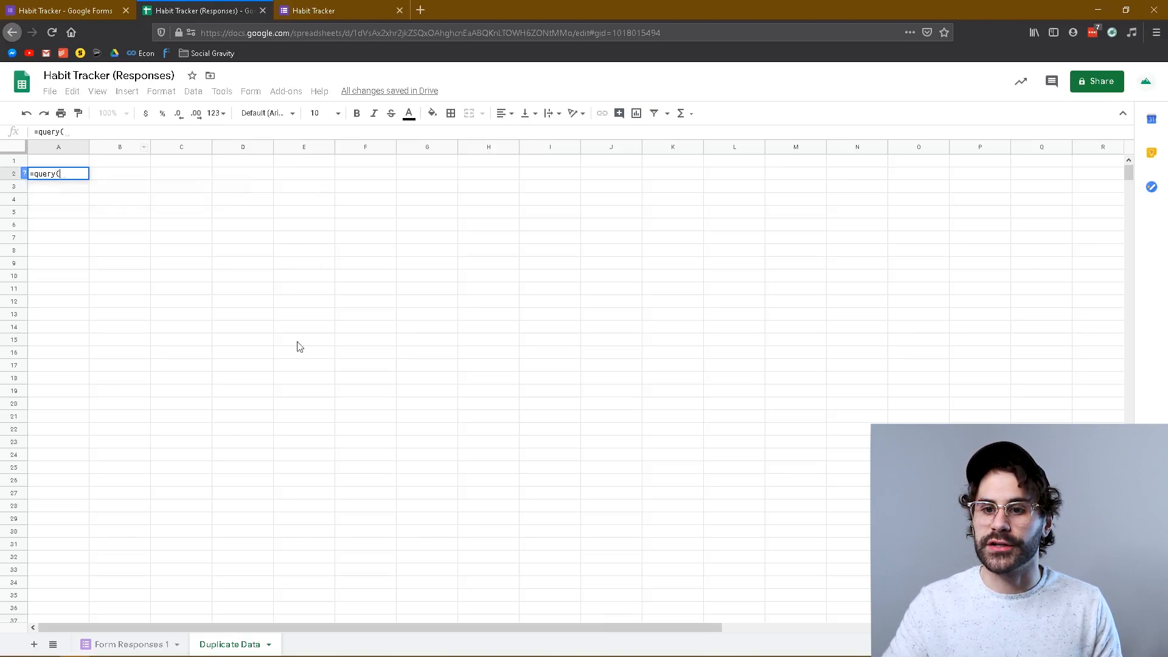
{"action": "mouse_move", "coordinate": [99, 425]}
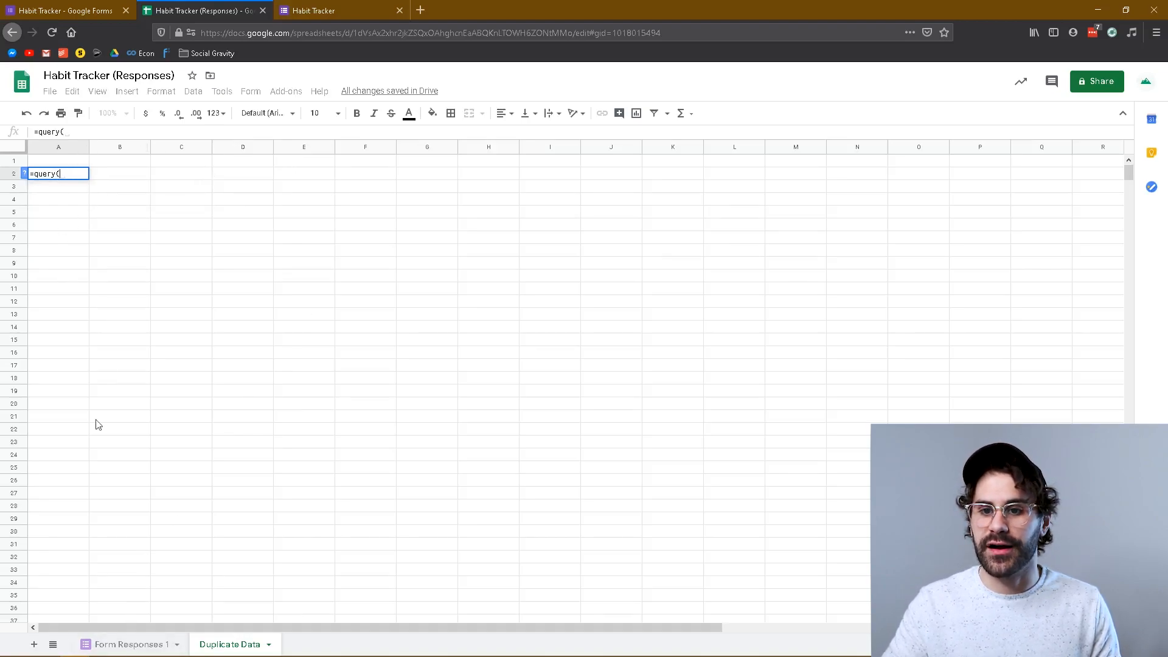
{"action": "left_click", "coordinate": [132, 645]}
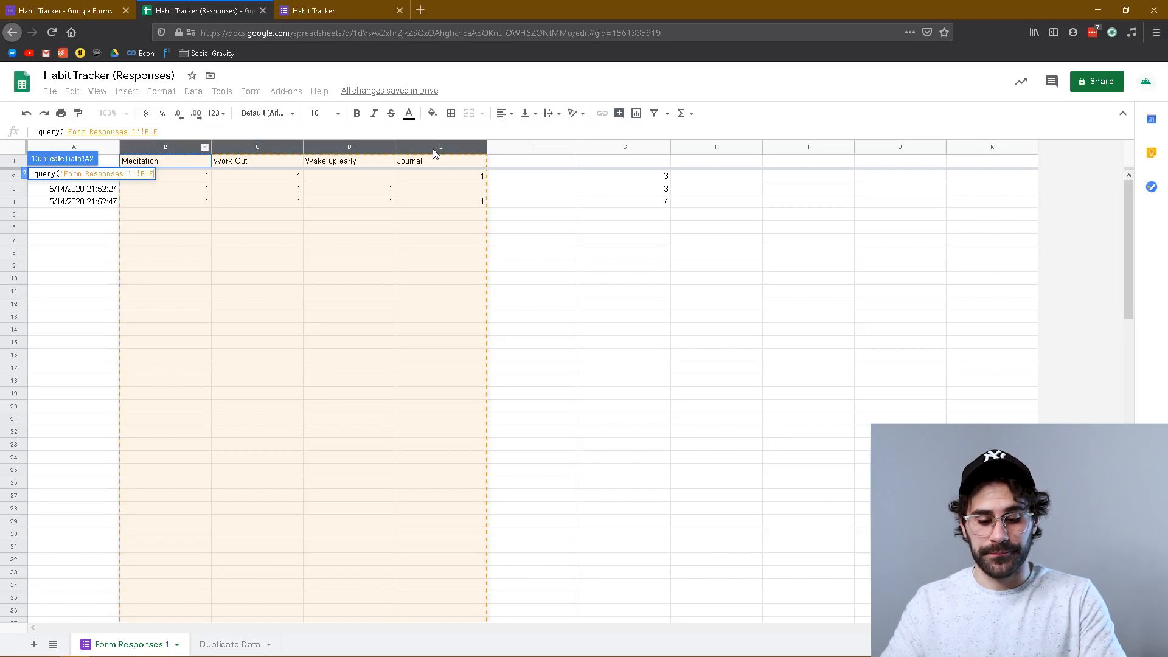
{"action": "left_click", "coordinate": [230, 644]}
{"action": "type", "text": ")"}
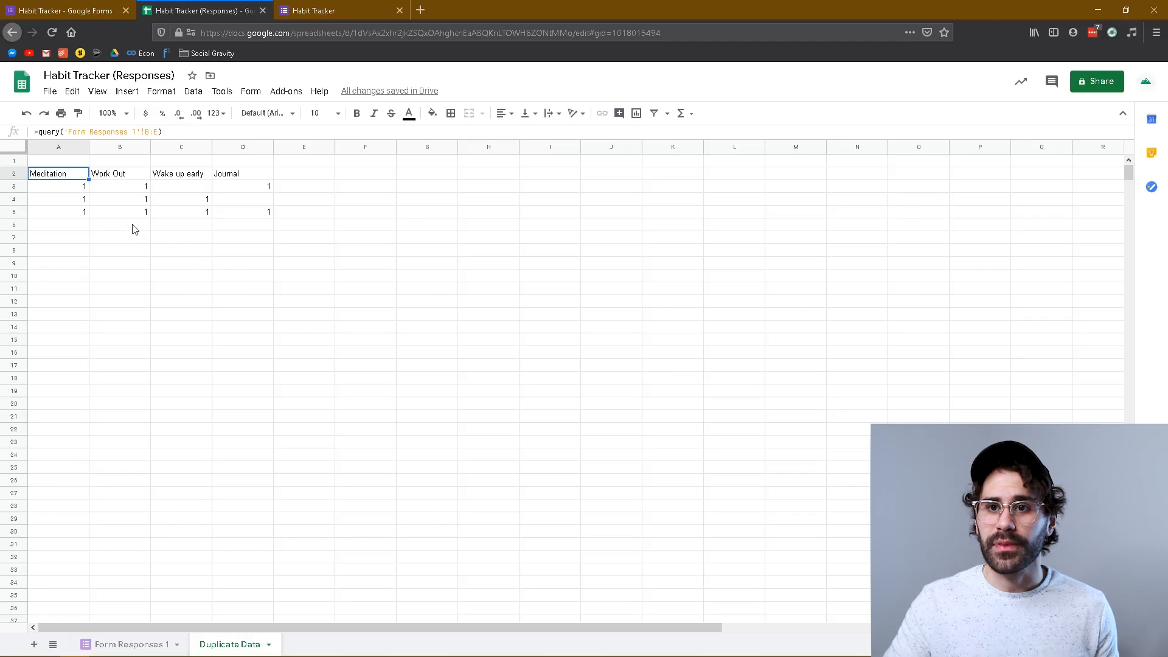
{"action": "left_click", "coordinate": [58, 185]}
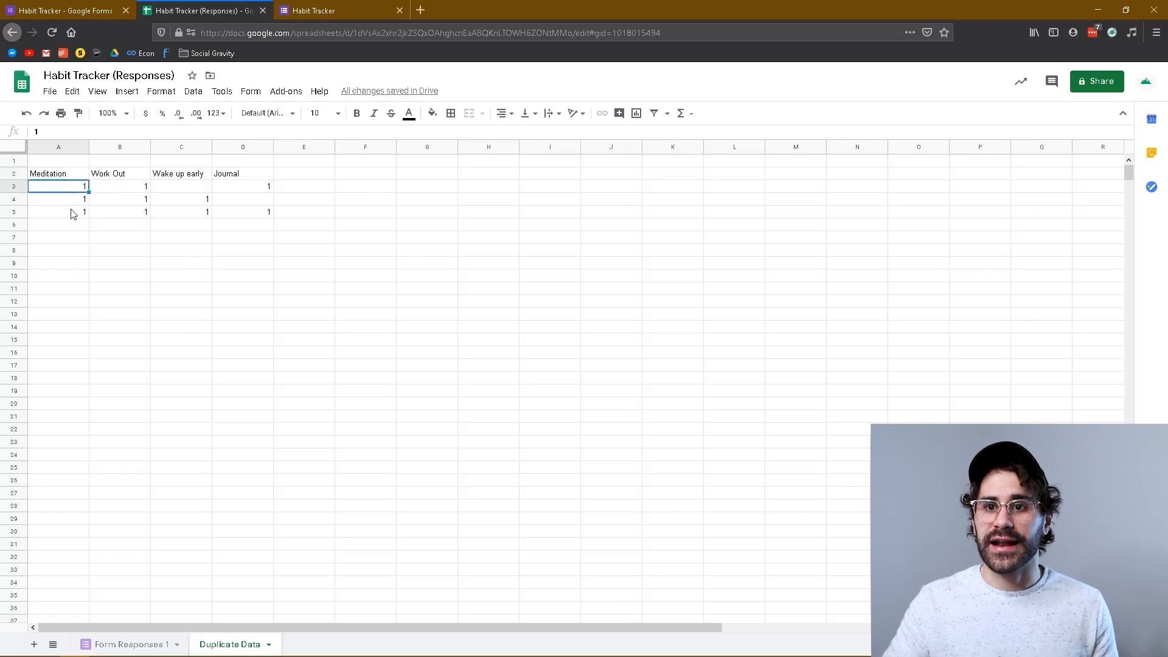
{"action": "left_click", "coordinate": [132, 644]}
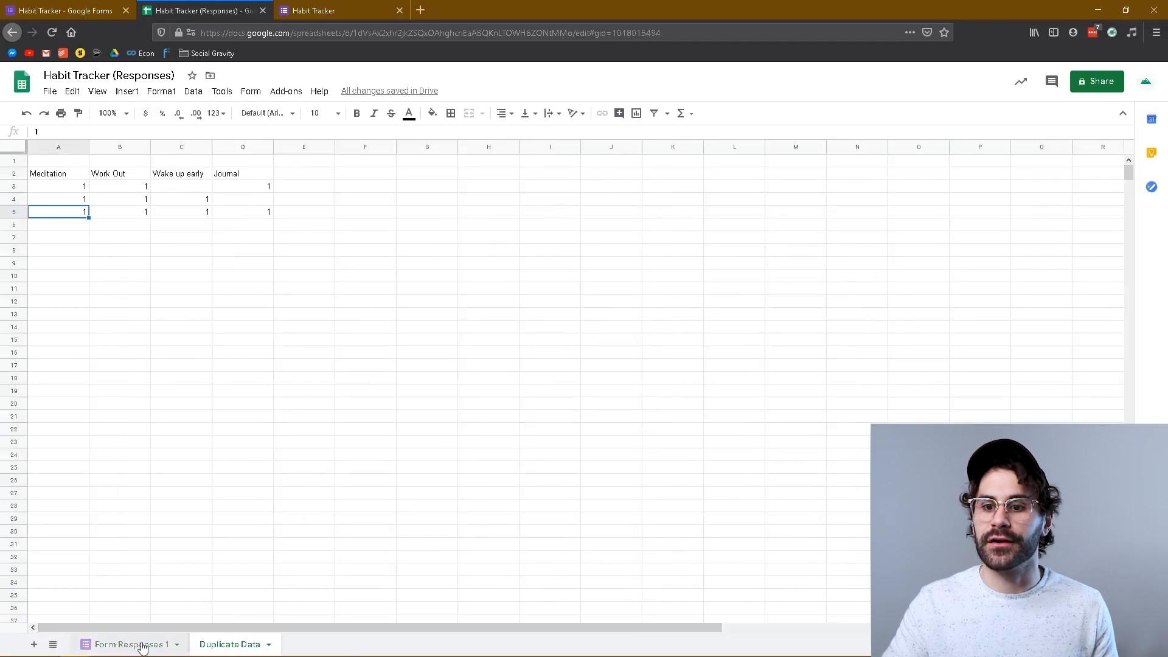
{"action": "left_click", "coordinate": [130, 644]}
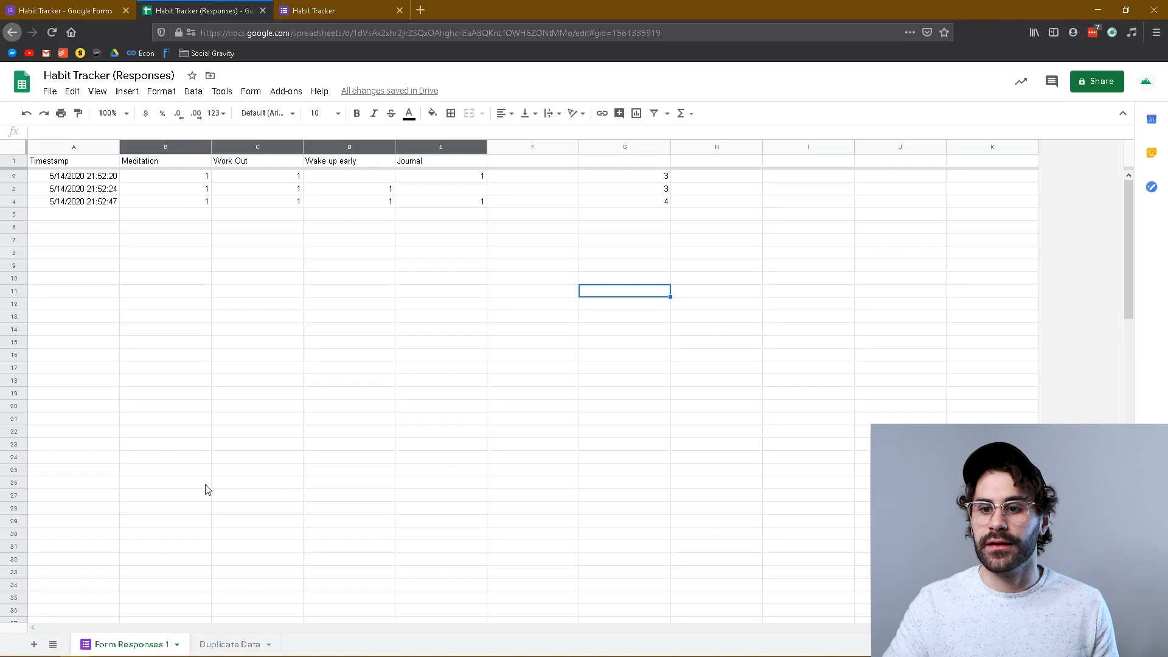
On Duplicate Data, freeze the top row with View > Freeze > 1 row
{"action": "left_click", "coordinate": [230, 644]}
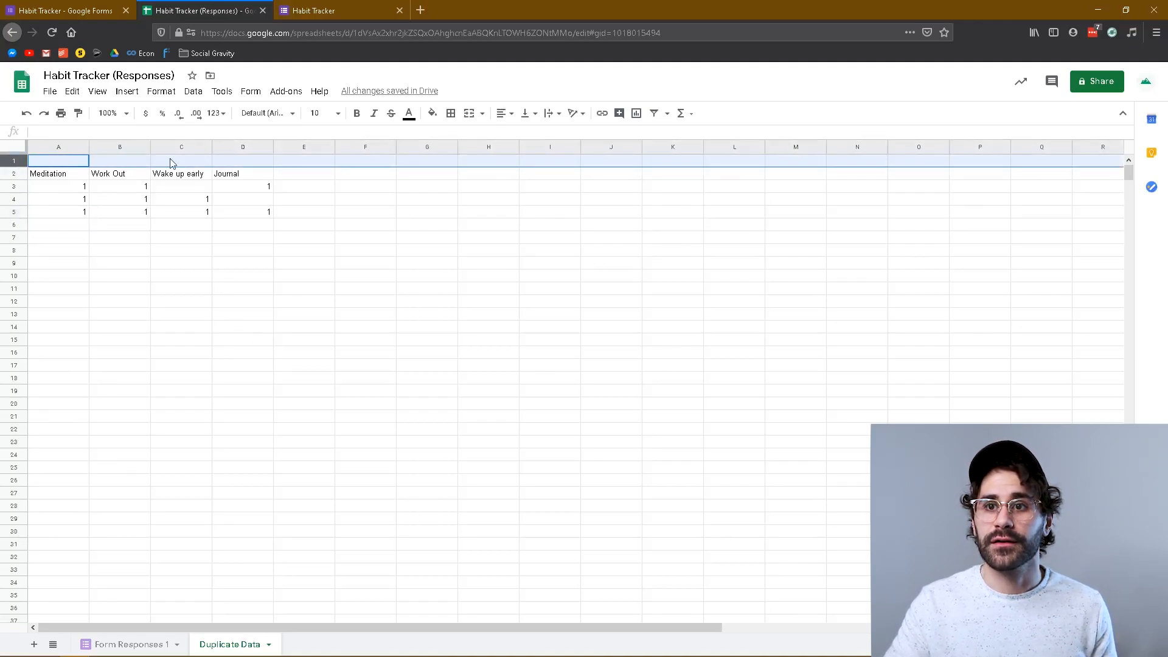
{"action": "left_click", "coordinate": [96, 90]}
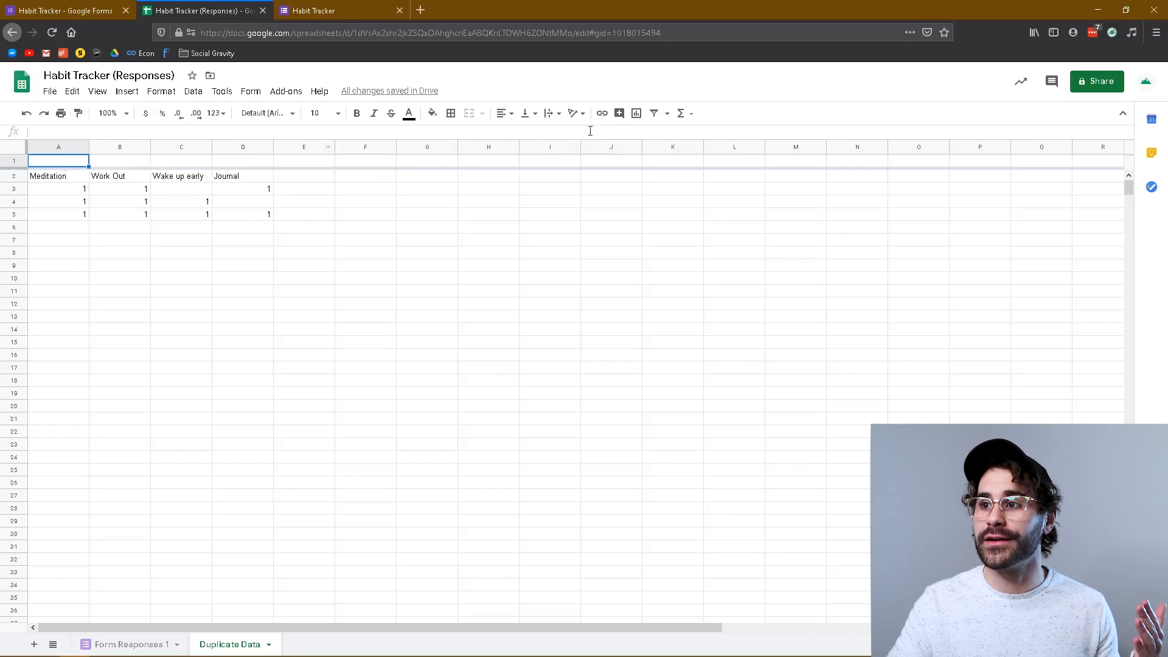
Enter =SUM(A3:A980) in A1 to total the Meditation column, showing 3
{"action": "left_click", "coordinate": [680, 113]}
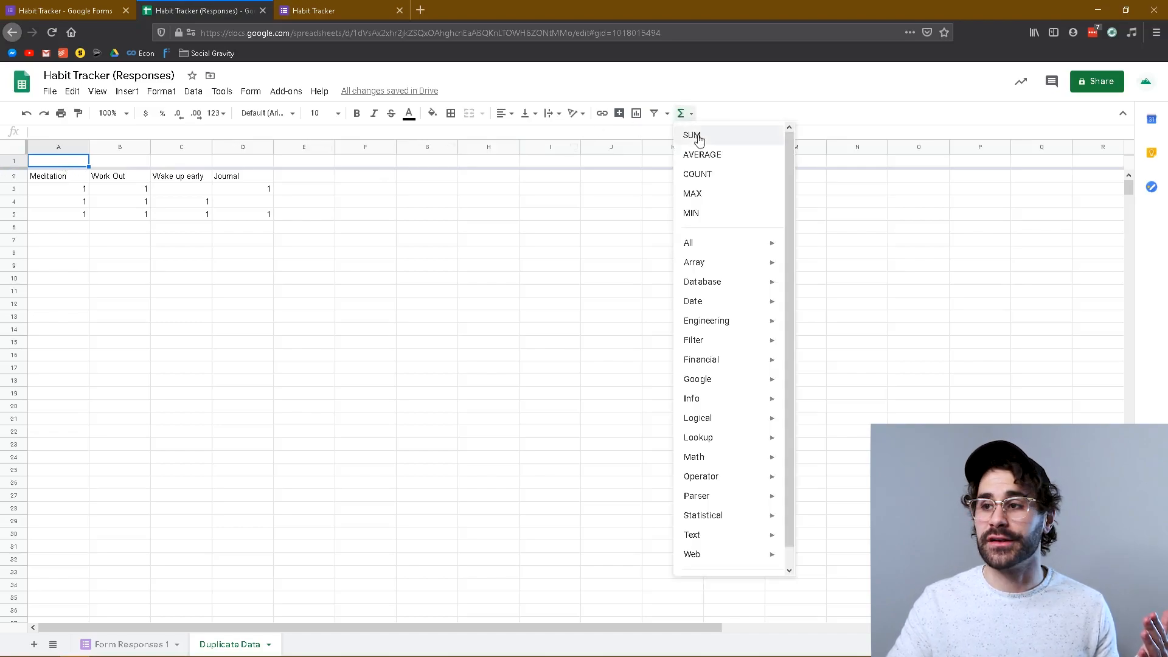
{"action": "left_click", "coordinate": [692, 135]}
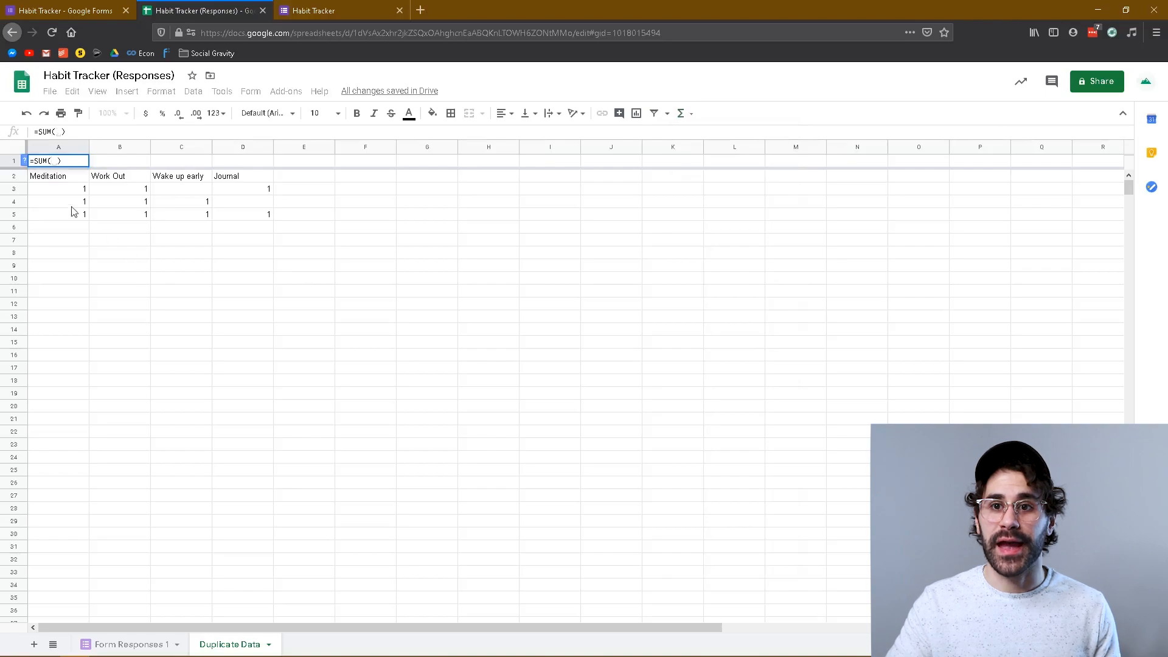
{"action": "left_click", "coordinate": [58, 188]}
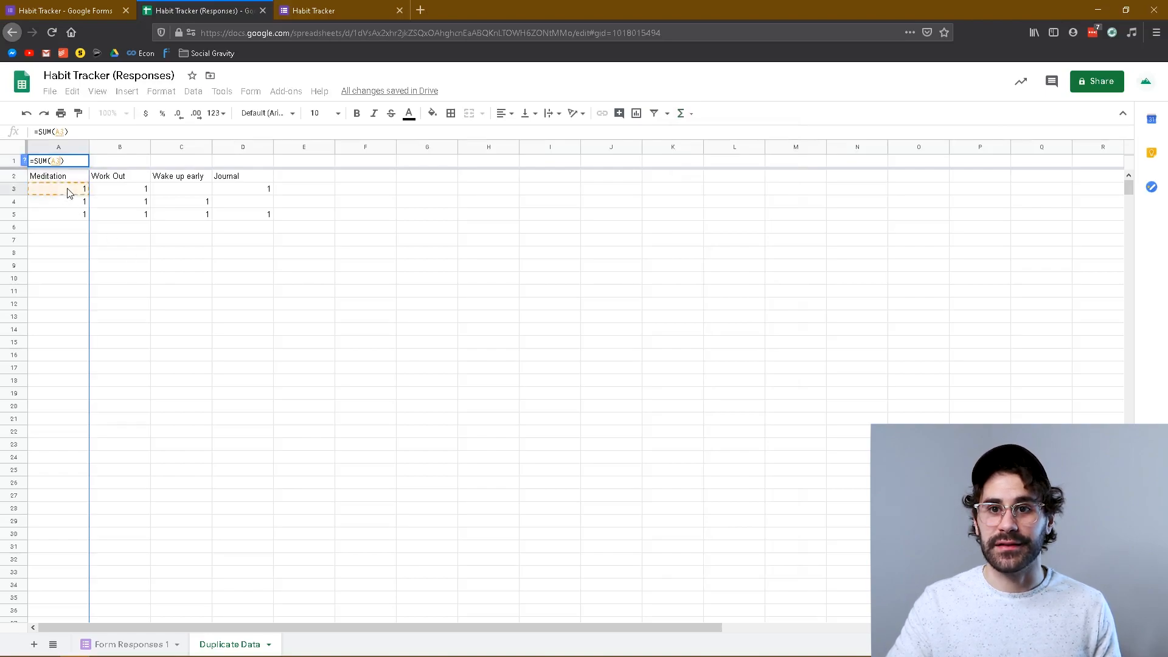
{"action": "left_click_drag", "start_coordinate": [58, 188], "coordinate": [59, 214]}
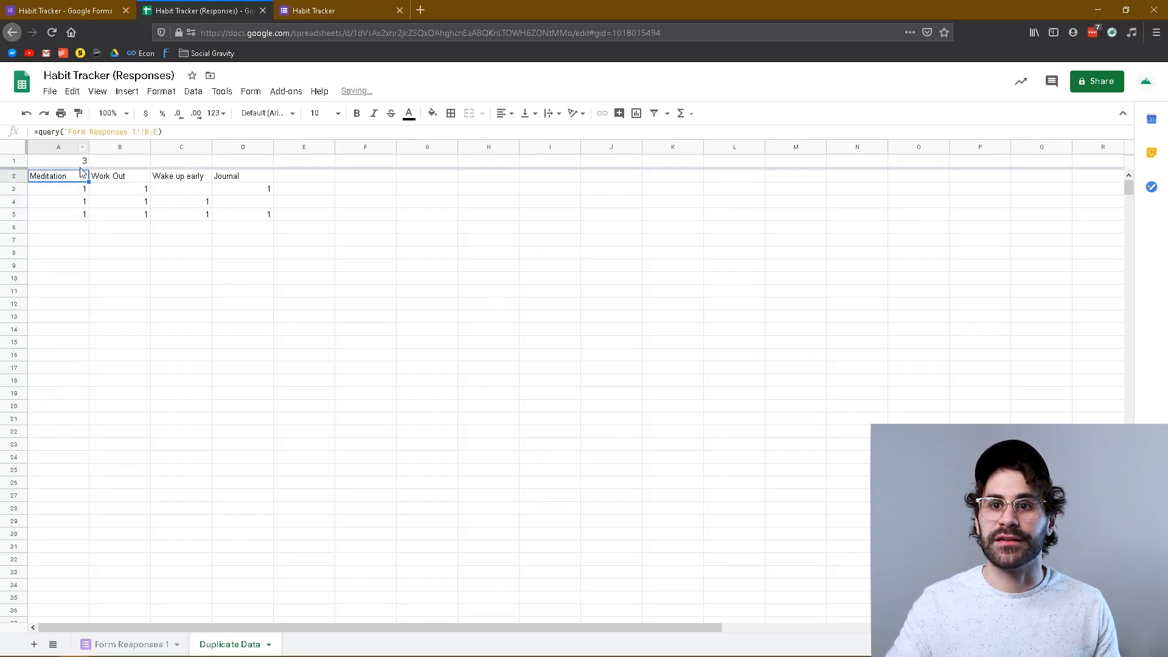
{"action": "mouse_move", "coordinate": [61, 371]}
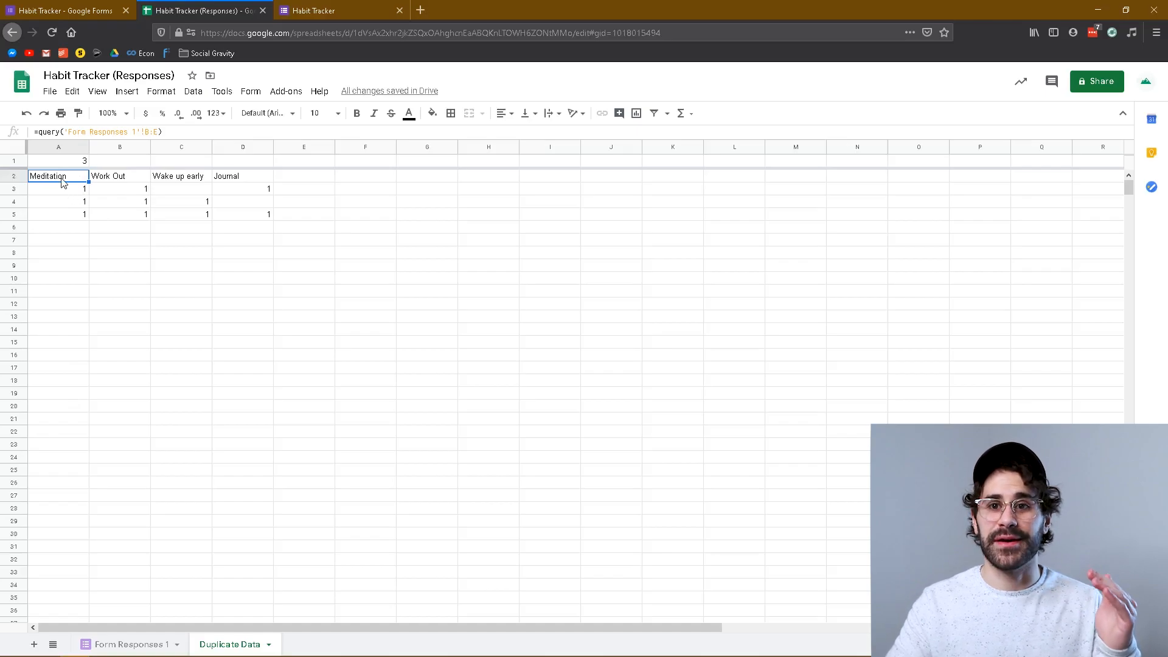
{"action": "left_click", "coordinate": [59, 160]}
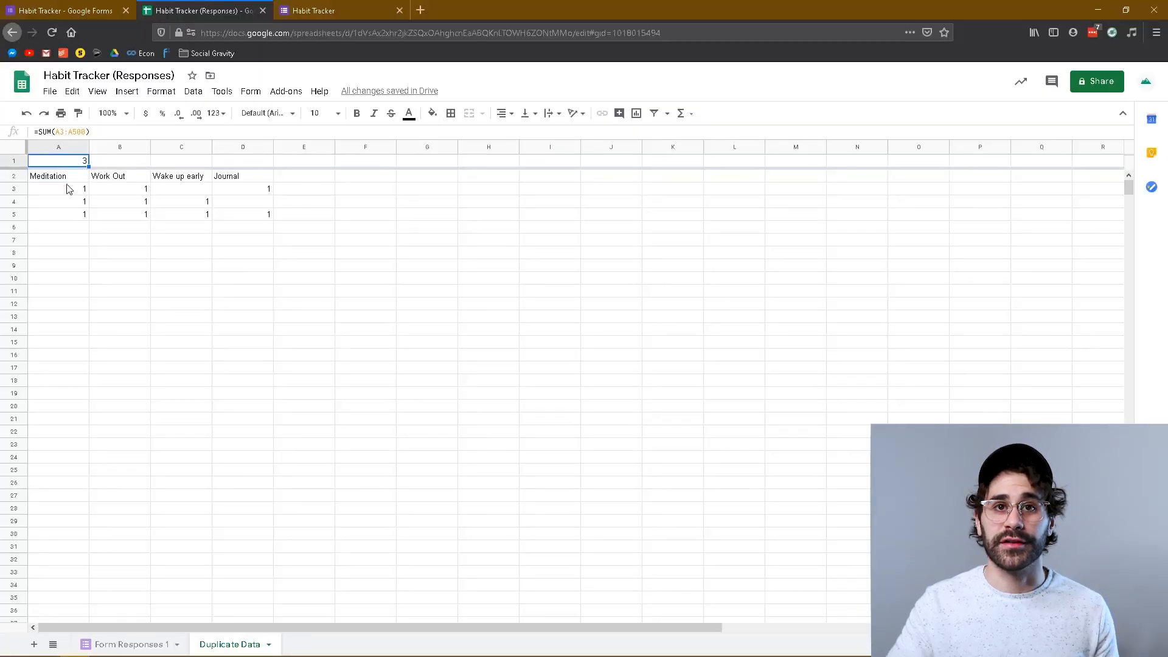